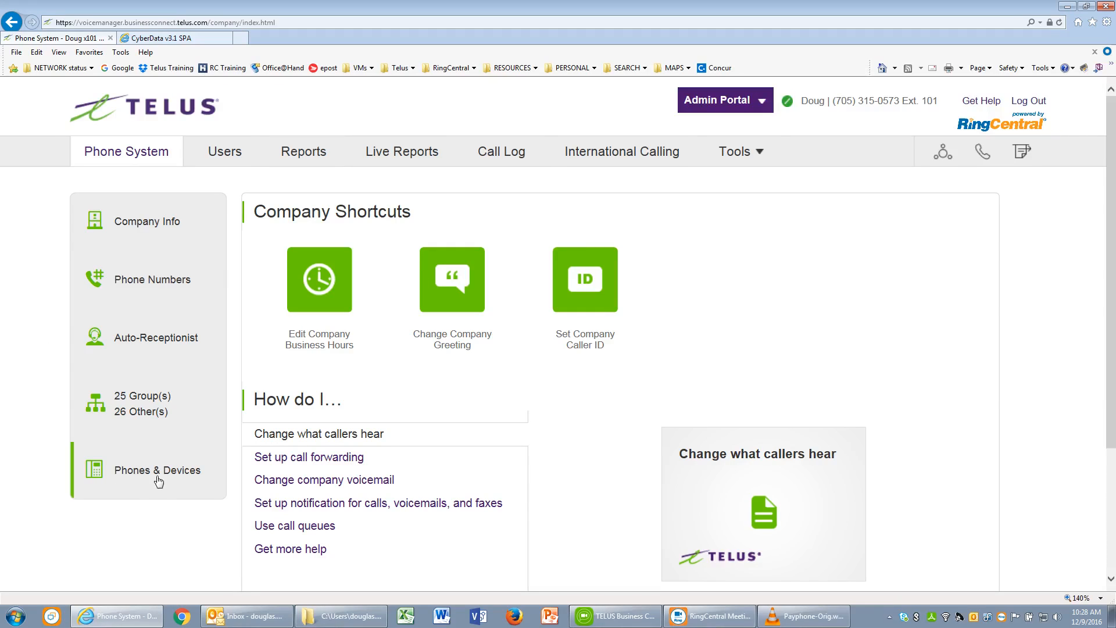
{"action": "mouse_move", "coordinate": [155, 477]}
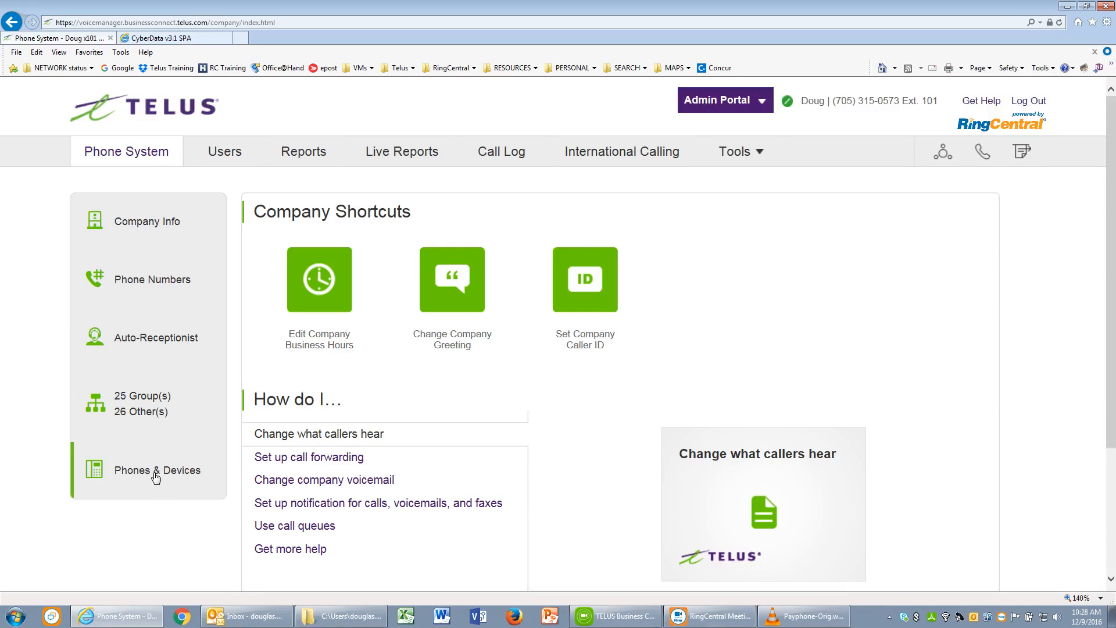
Show the Phones & Devices list under Phone System
{"action": "left_click", "coordinate": [157, 469]}
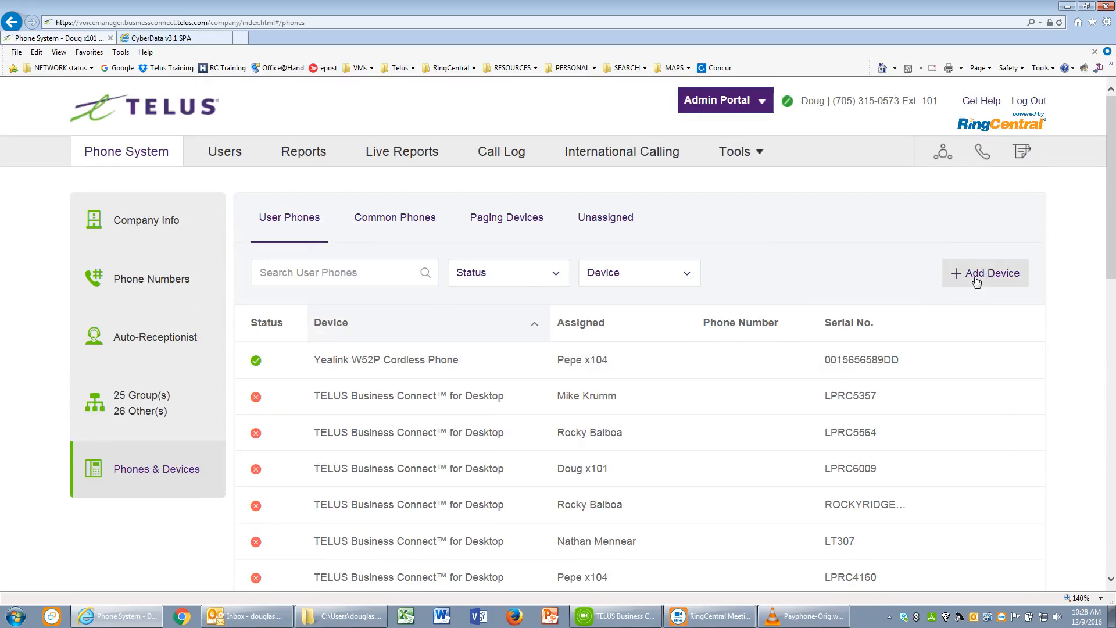
{"action": "mouse_move", "coordinate": [176, 335]}
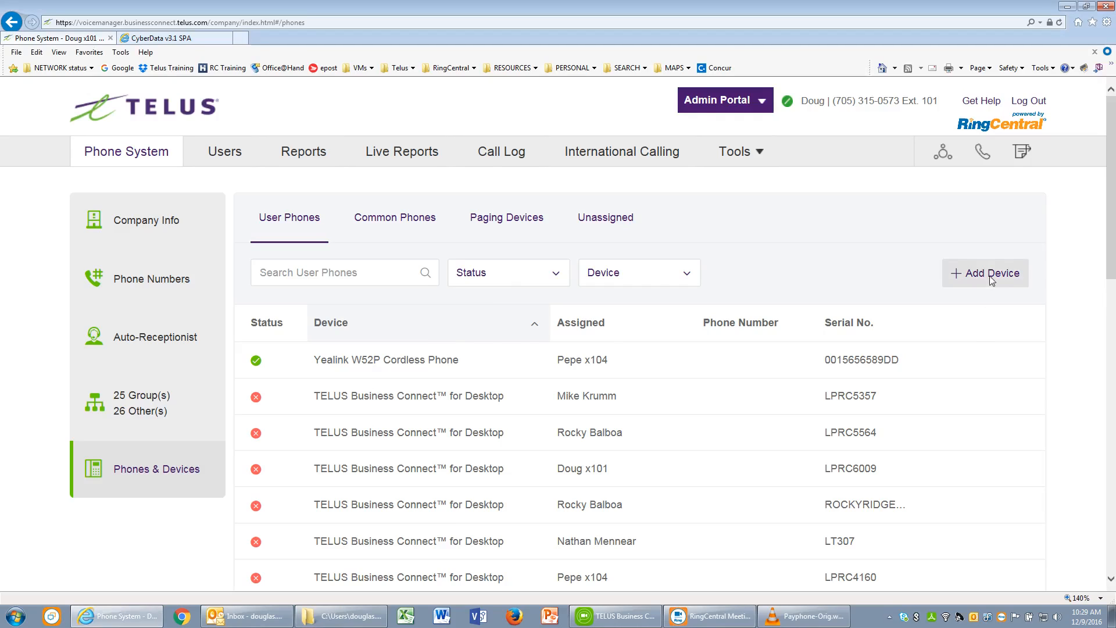
Add an existing phone and assign it to Ext. 102 - Ramin x102
{"action": "left_click", "coordinate": [985, 272]}
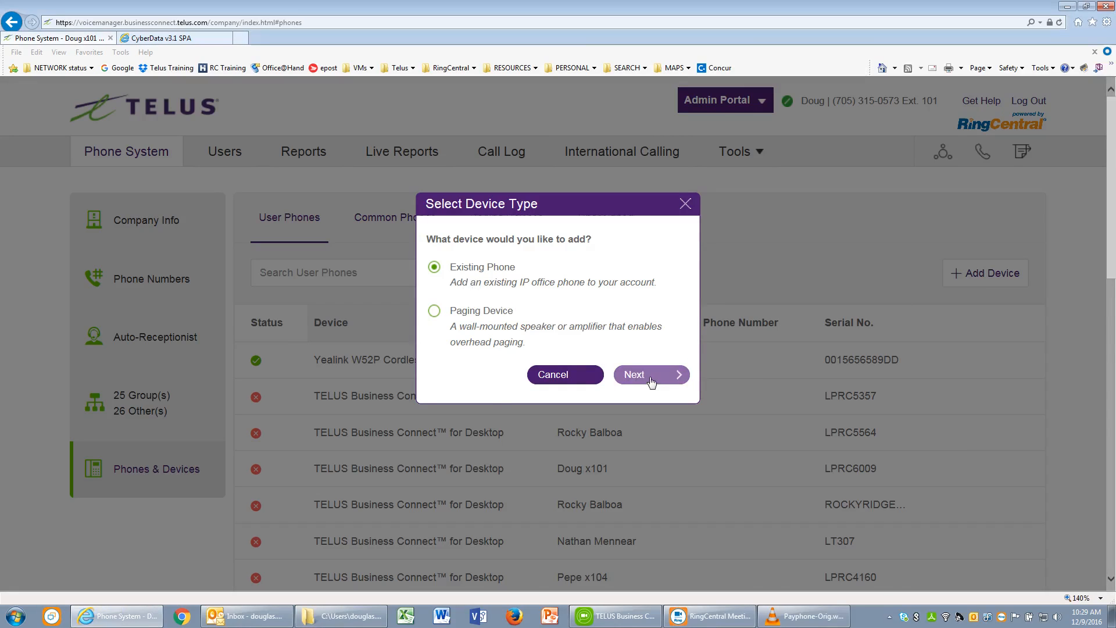
{"action": "left_click", "coordinate": [551, 374]}
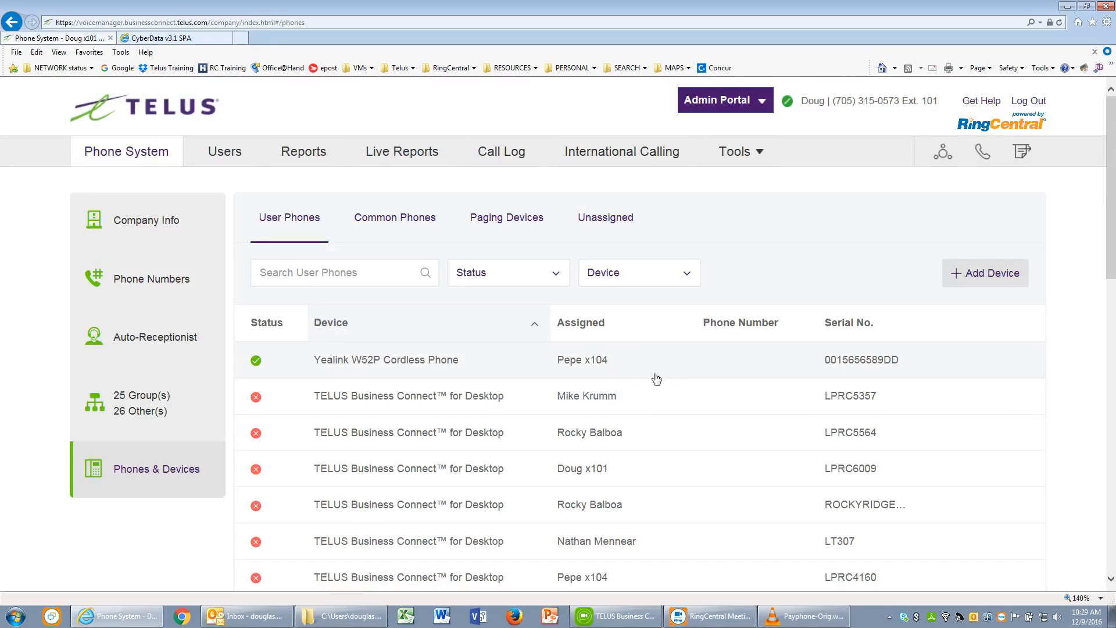
{"action": "left_click", "coordinate": [985, 272]}
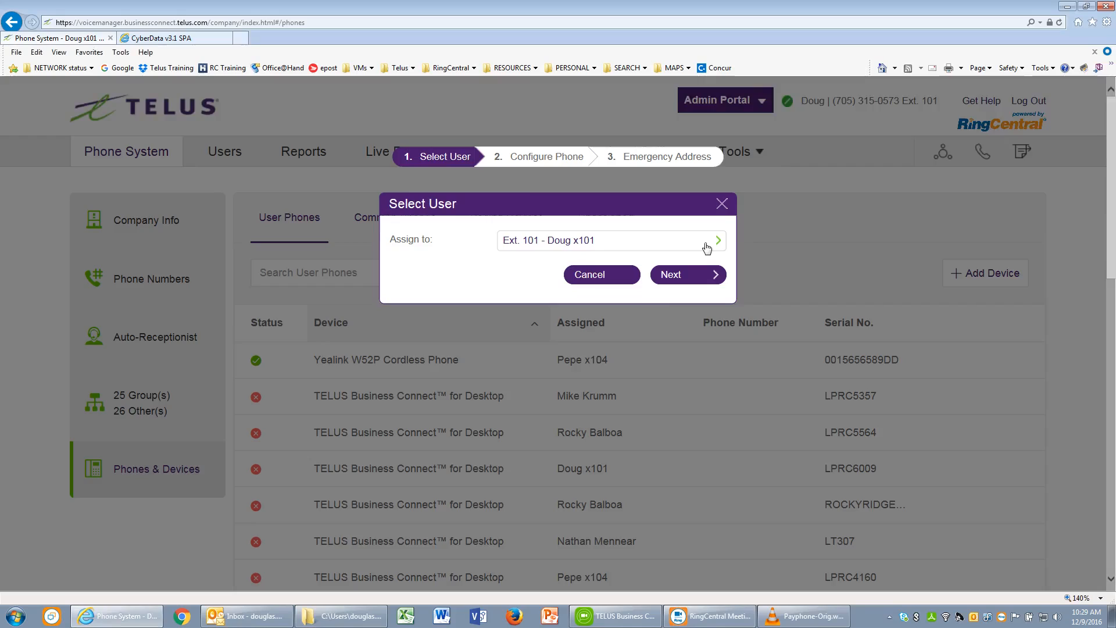
{"action": "left_click", "coordinate": [718, 240]}
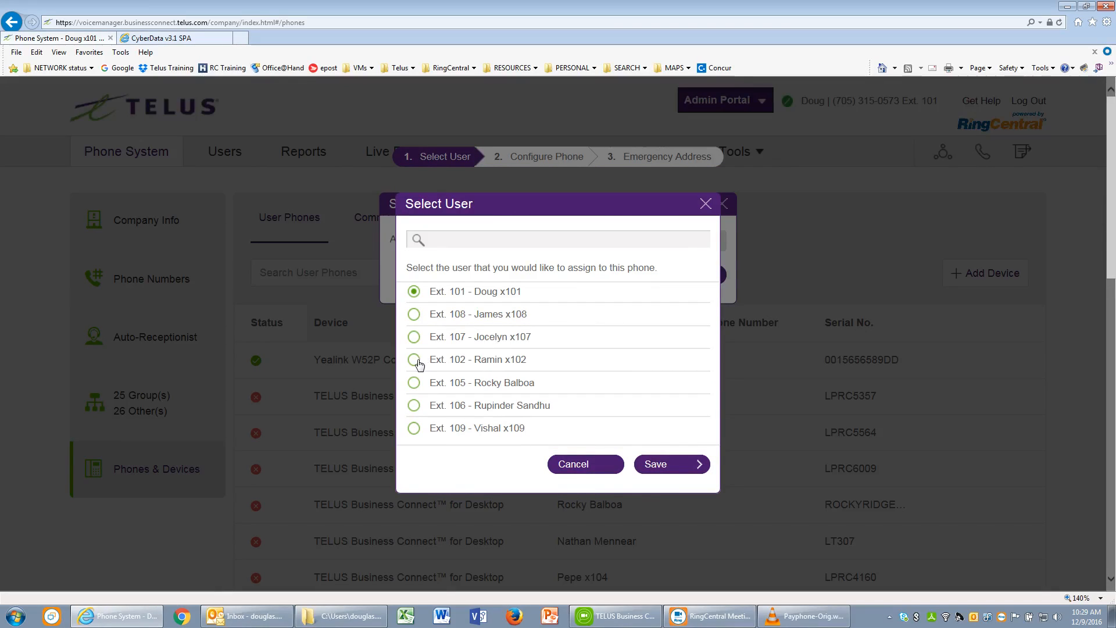
{"action": "left_click", "coordinate": [414, 360]}
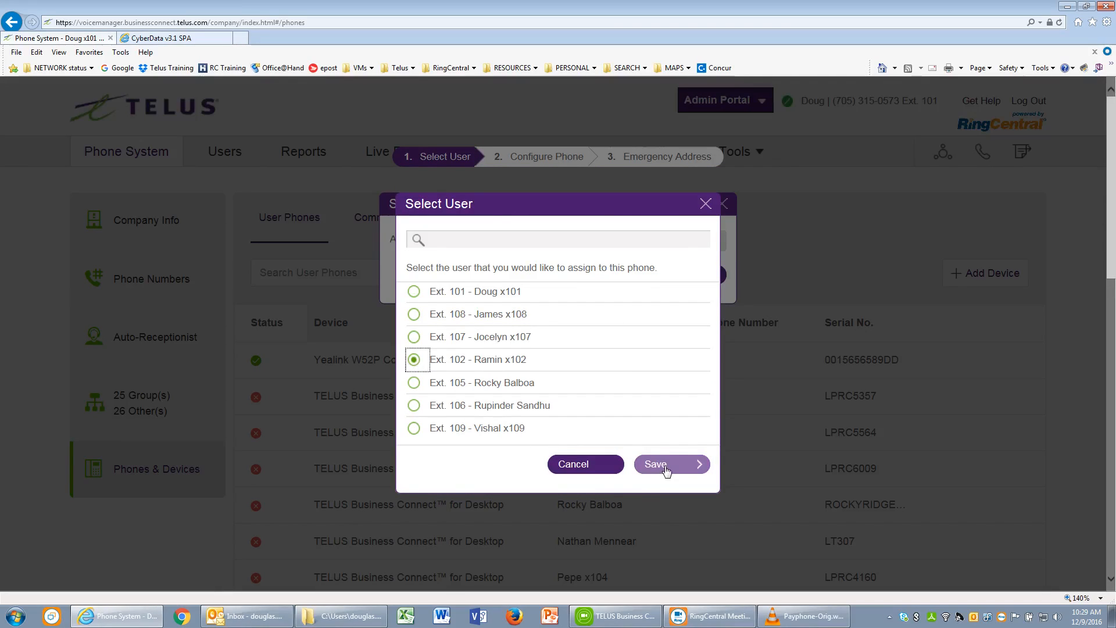
{"action": "left_click", "coordinate": [653, 464]}
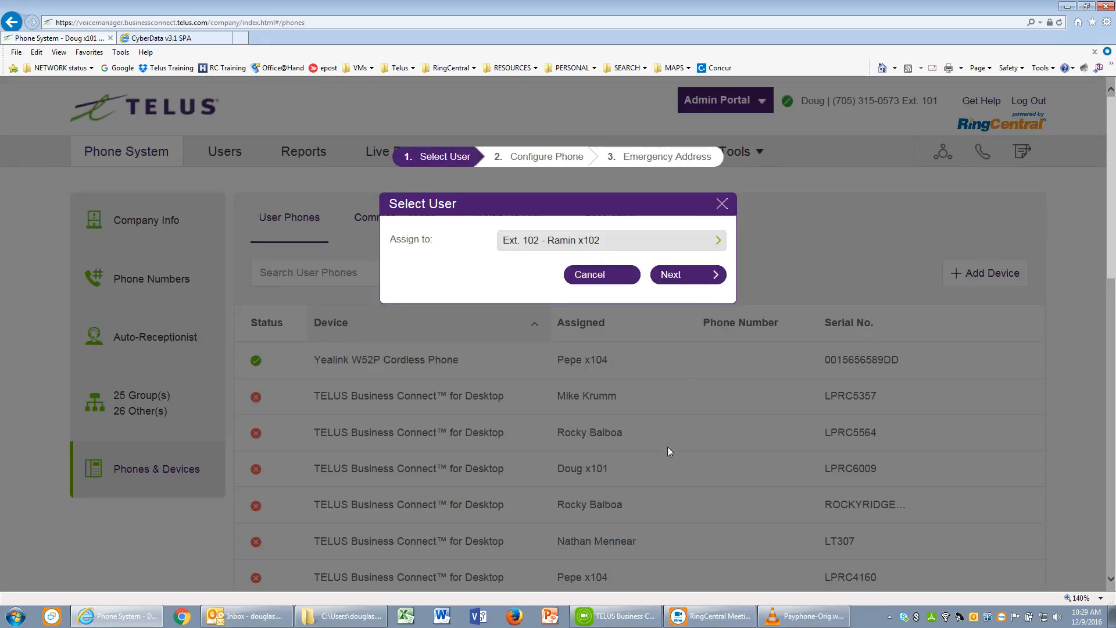
{"action": "left_click", "coordinate": [683, 275]}
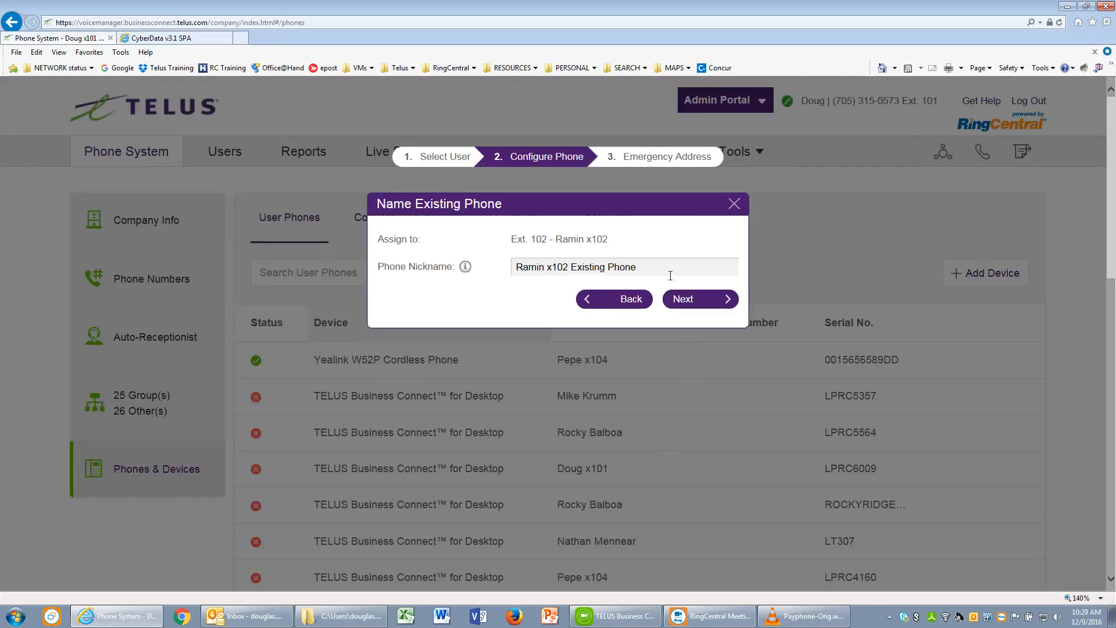
Replace the default phone nickname with 'Nightringer x 102'
{"action": "triple_click", "coordinate": [575, 266]}
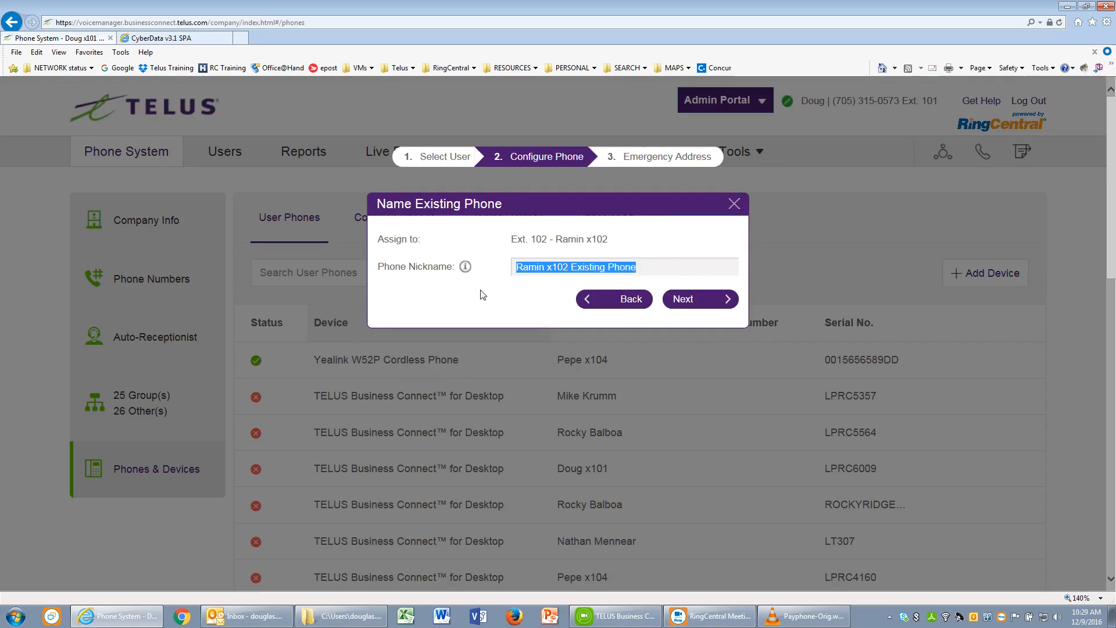
{"action": "type", "text": "Night"}
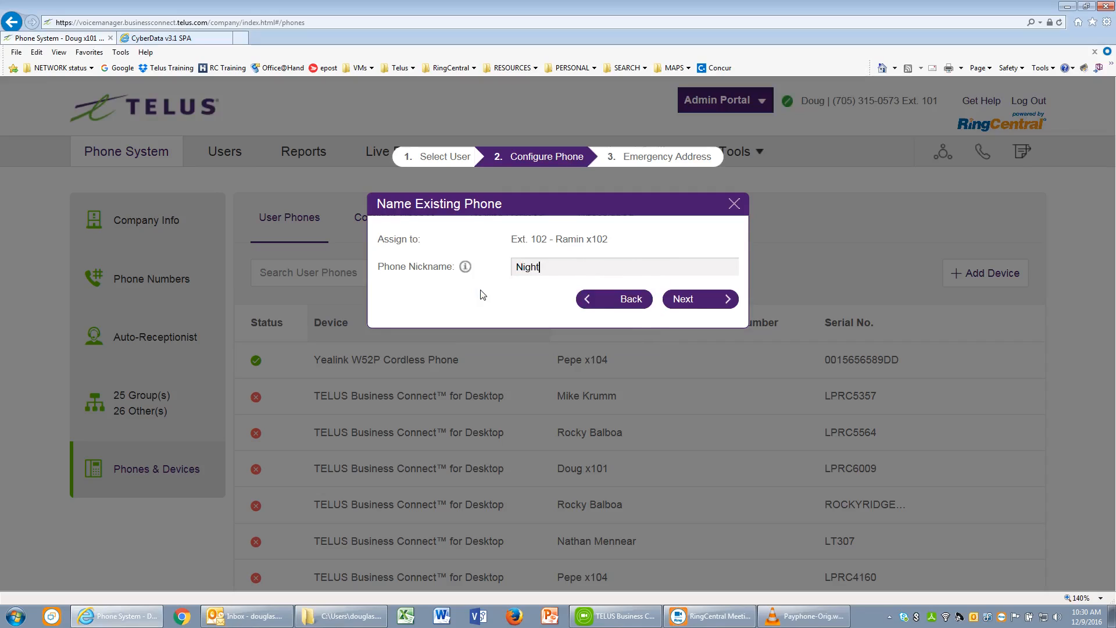
{"action": "type", "text": "ring"}
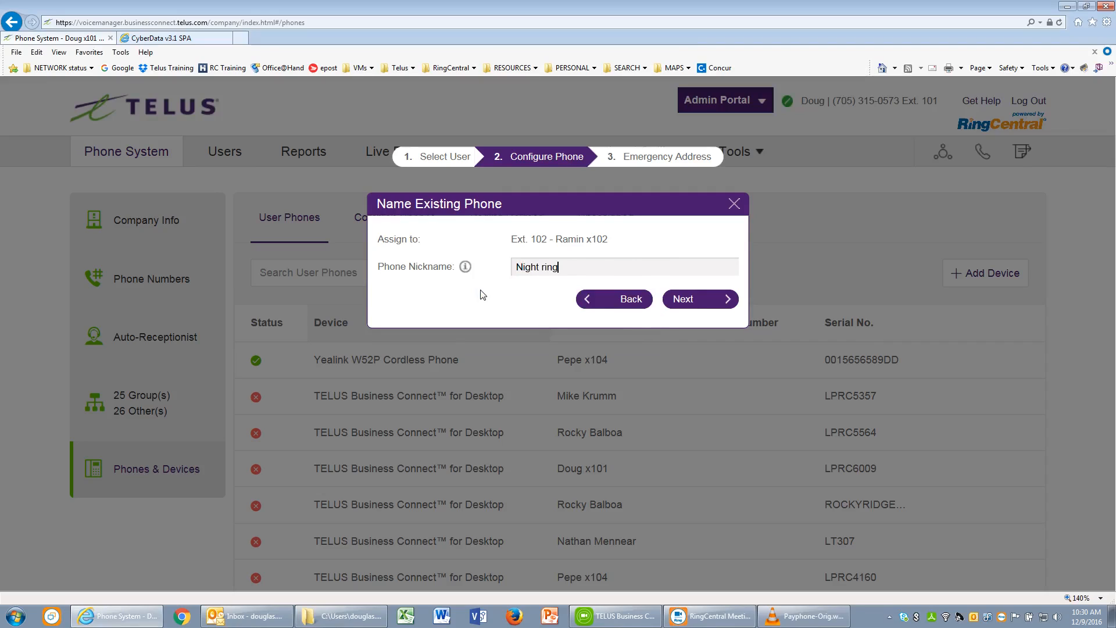
{"action": "key", "text": "Backspace"}
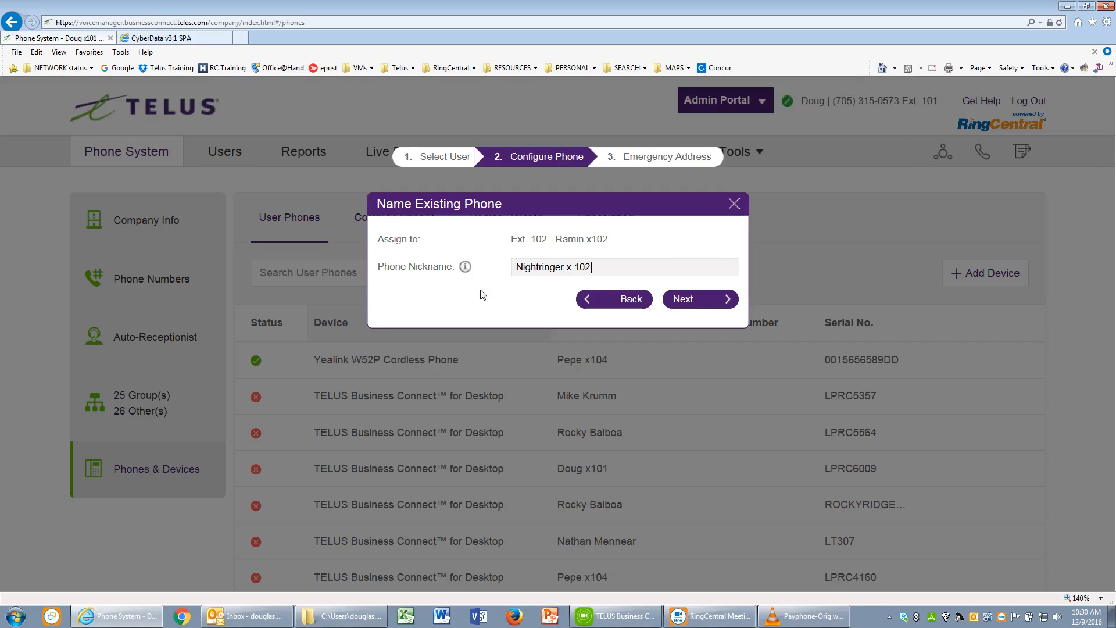
{"action": "left_click", "coordinate": [695, 299]}
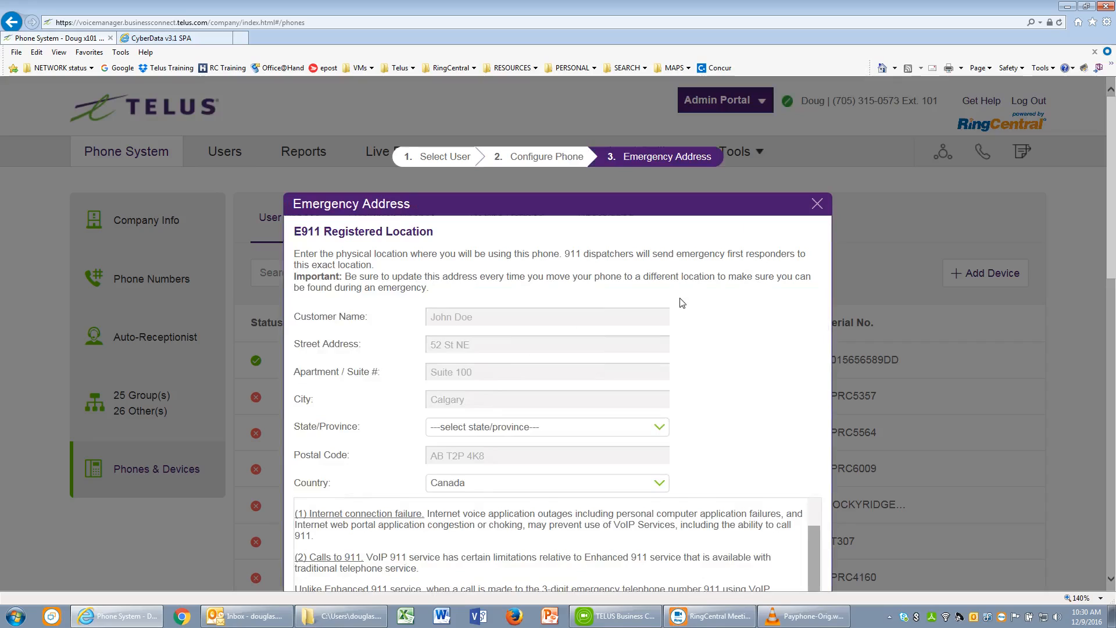
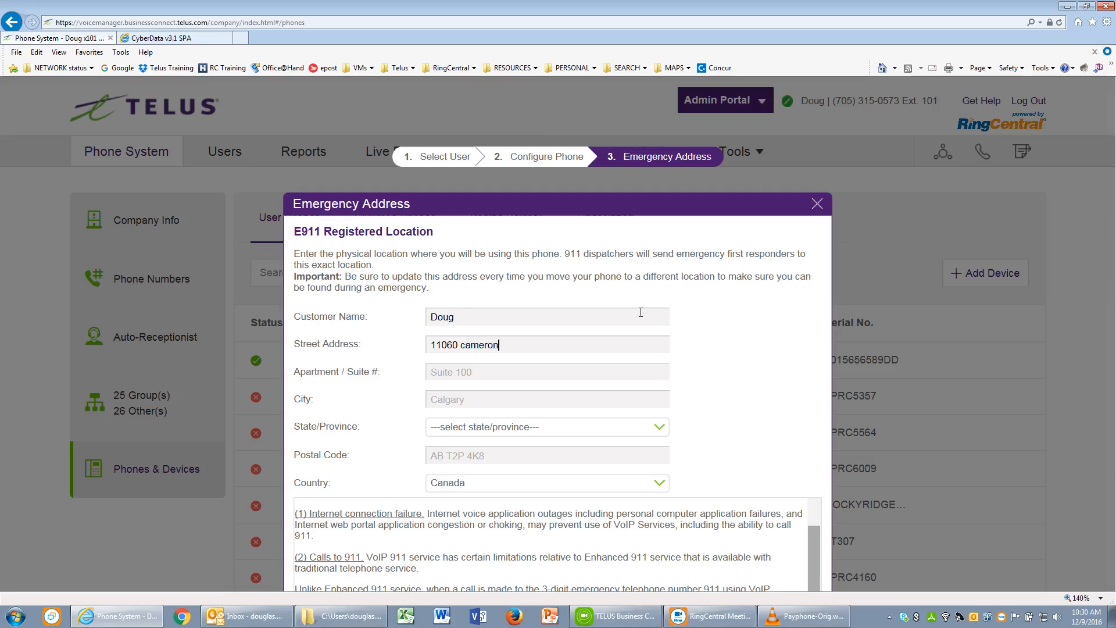
{"action": "type", "text": "Maple Ridge"}
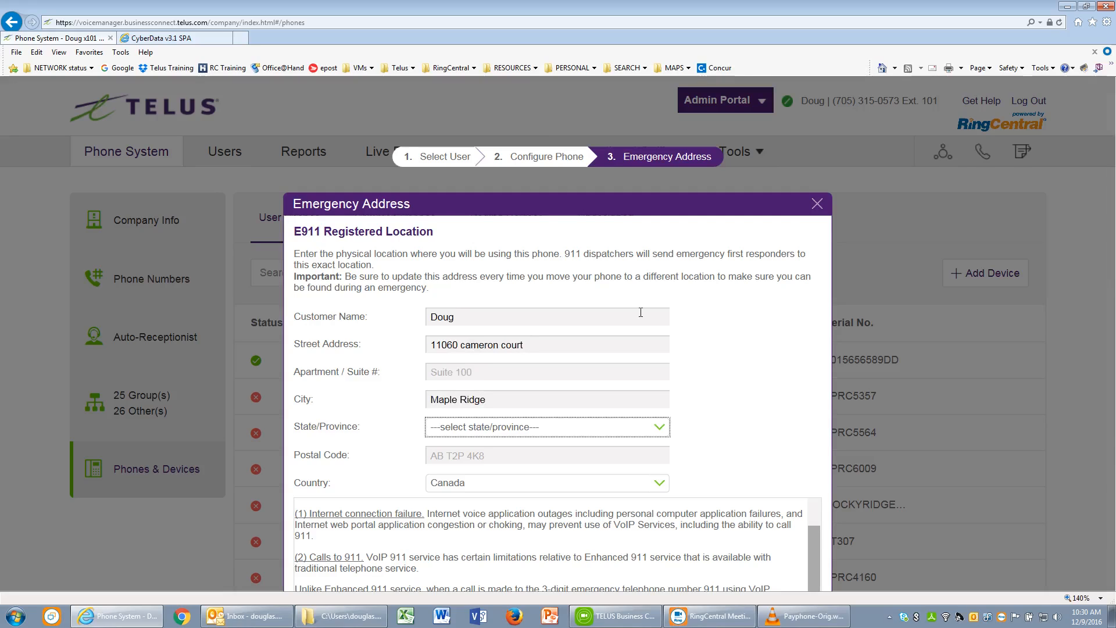
{"action": "type", "text": "v2w"}
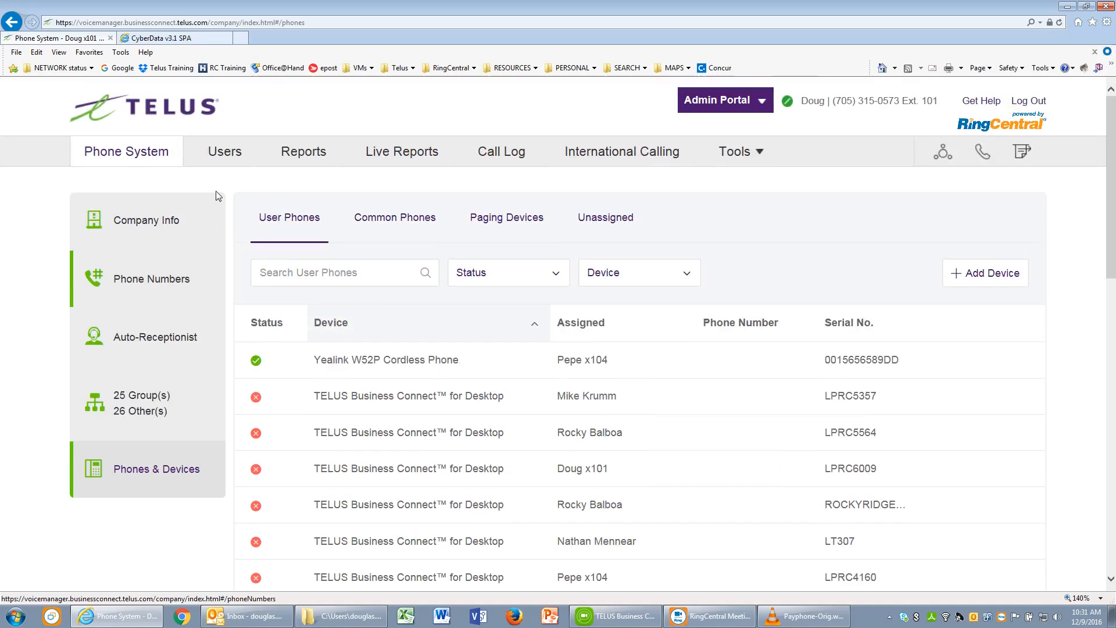
In Users, locate extension 102 and view its Phones & Numbers
{"action": "left_click", "coordinate": [224, 151]}
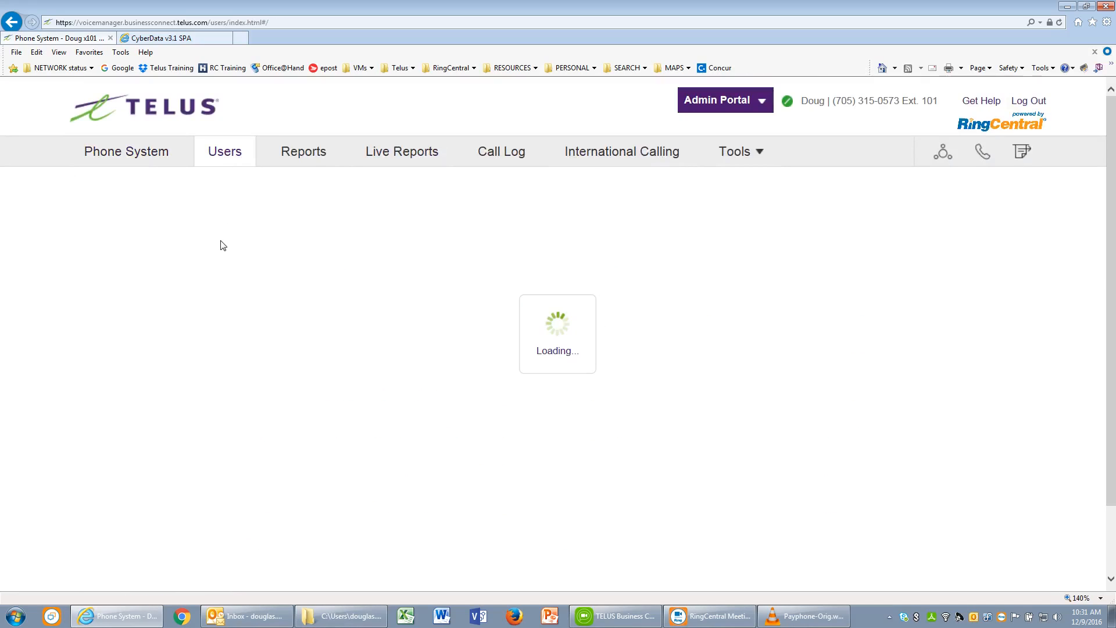
{"action": "left_click", "coordinate": [224, 151]}
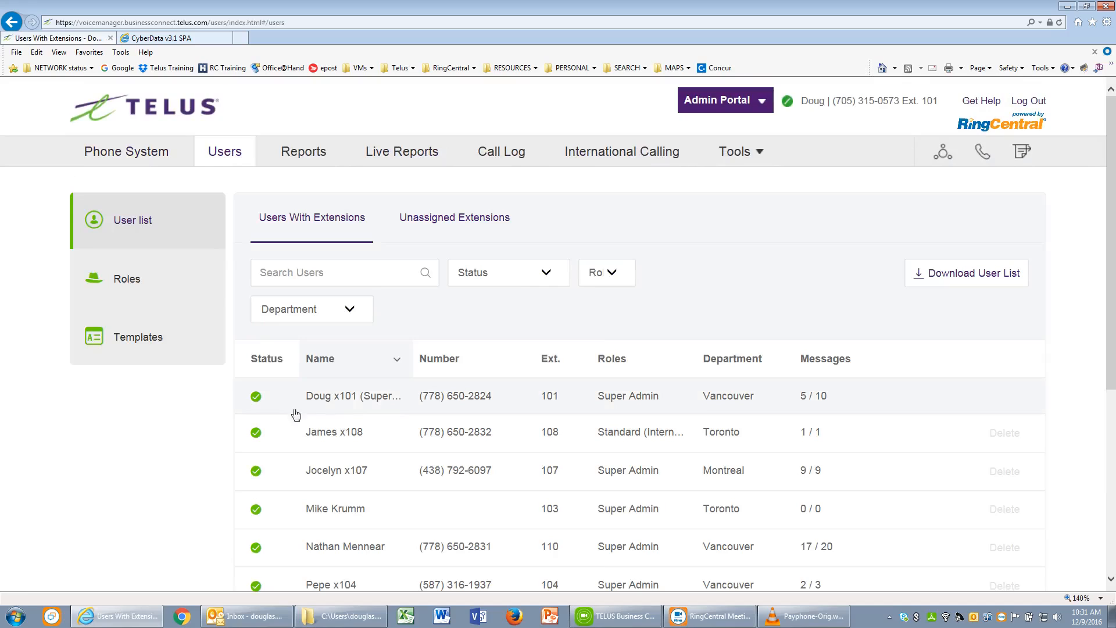
{"action": "scroll", "scroll_direction": "down", "scroll_amount": 3}
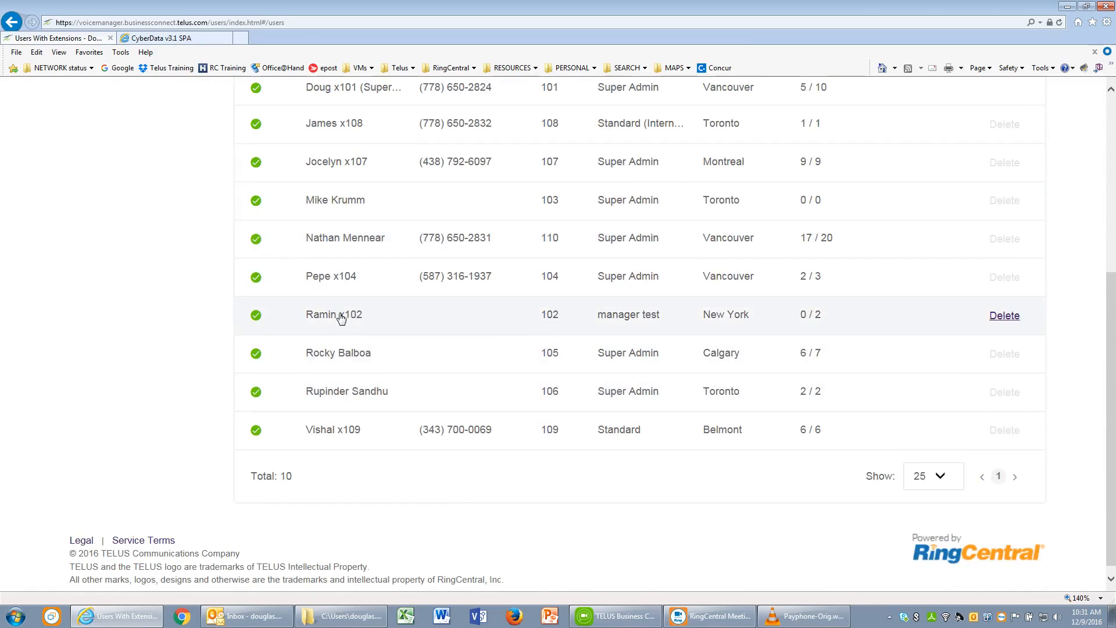
{"action": "left_click", "coordinate": [334, 314]}
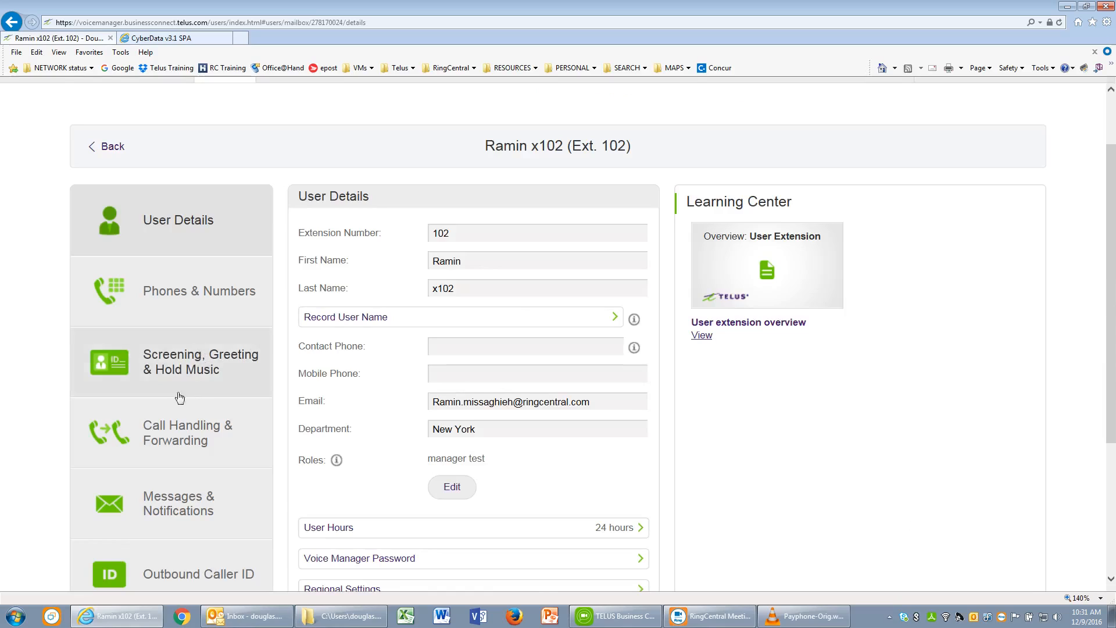
{"action": "left_click", "coordinate": [188, 433]}
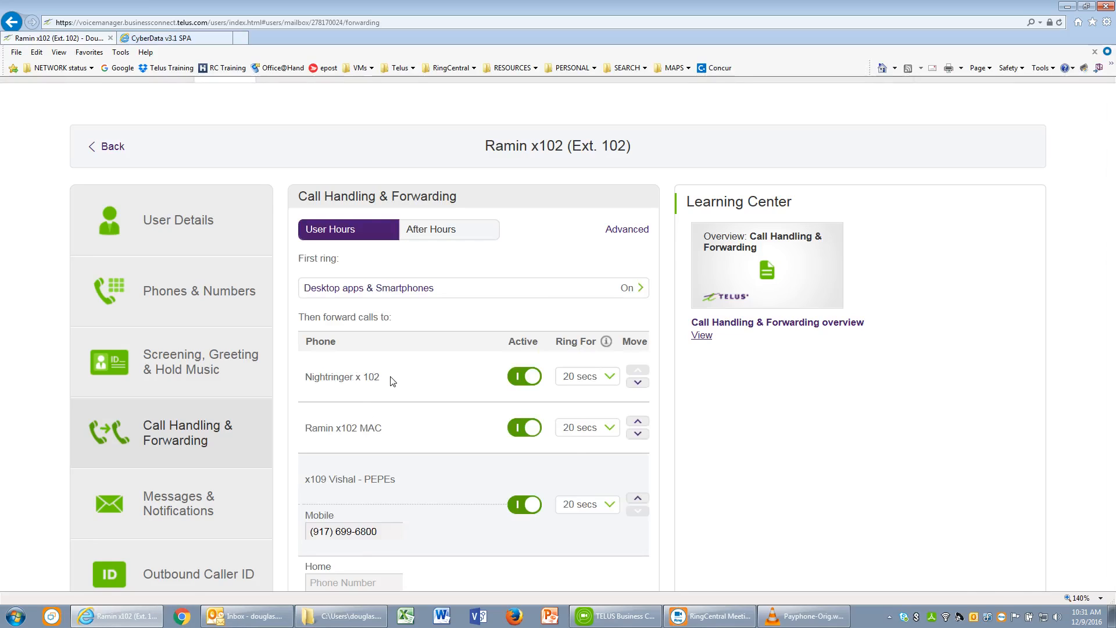
Bring up the phone details for the Nightringer x 102 entry
{"action": "scroll", "scroll_direction": "down", "scroll_amount": 3}
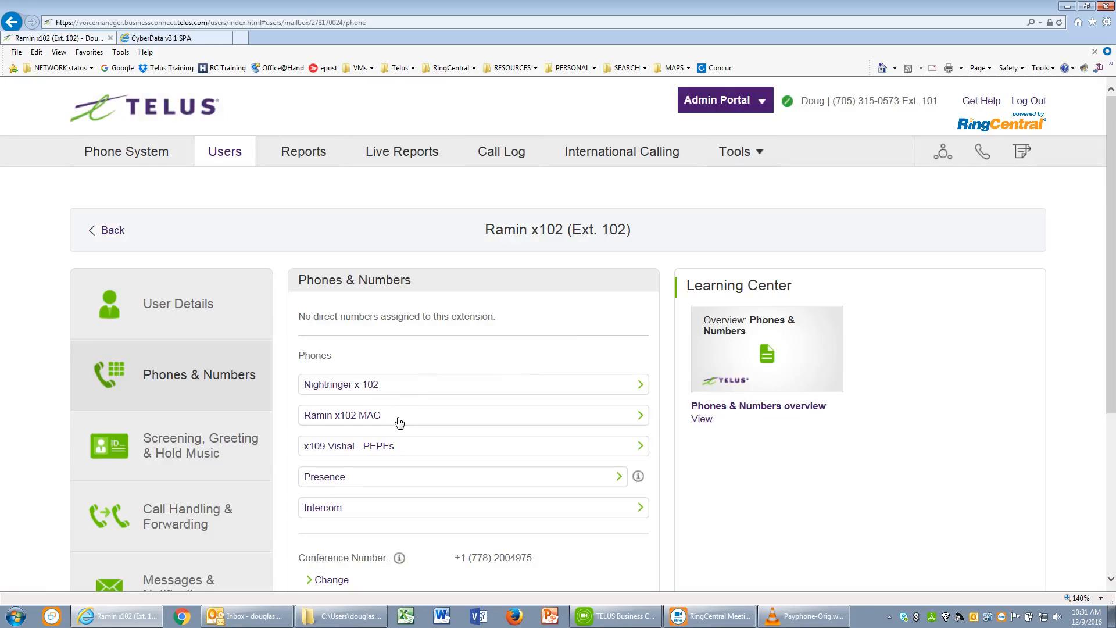
{"action": "mouse_move", "coordinate": [637, 399]}
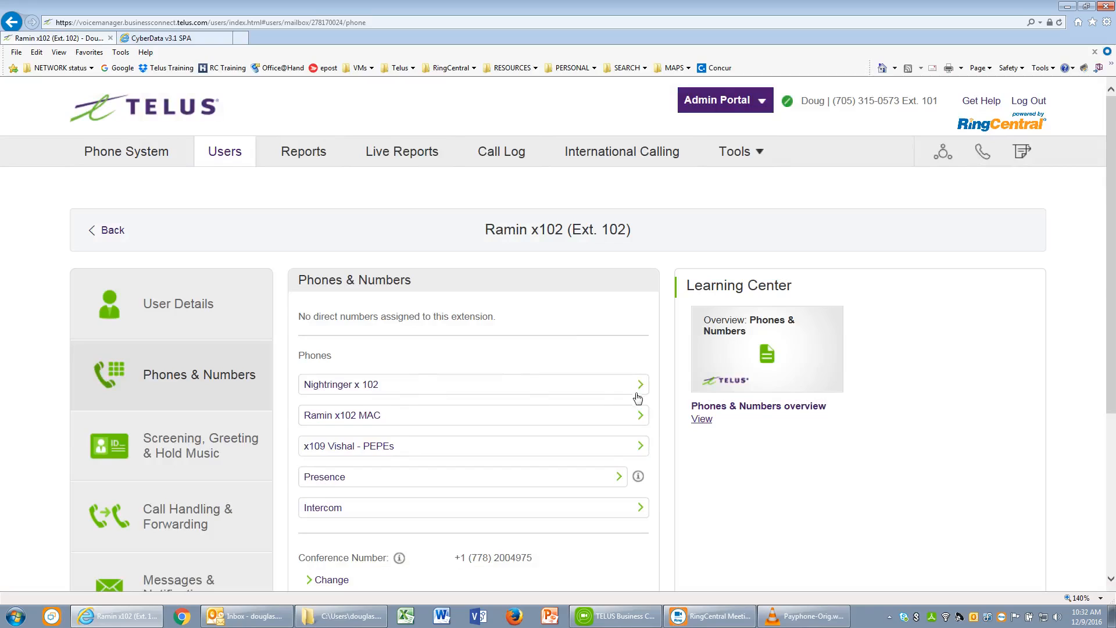
{"action": "left_click", "coordinate": [473, 385]}
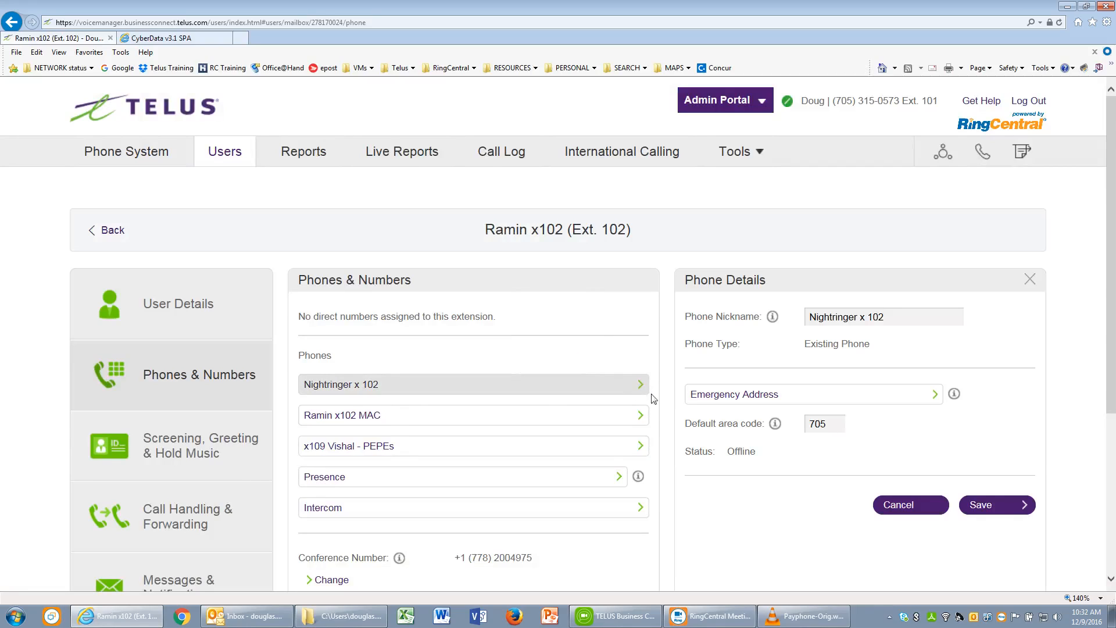
{"action": "mouse_move", "coordinate": [125, 151]}
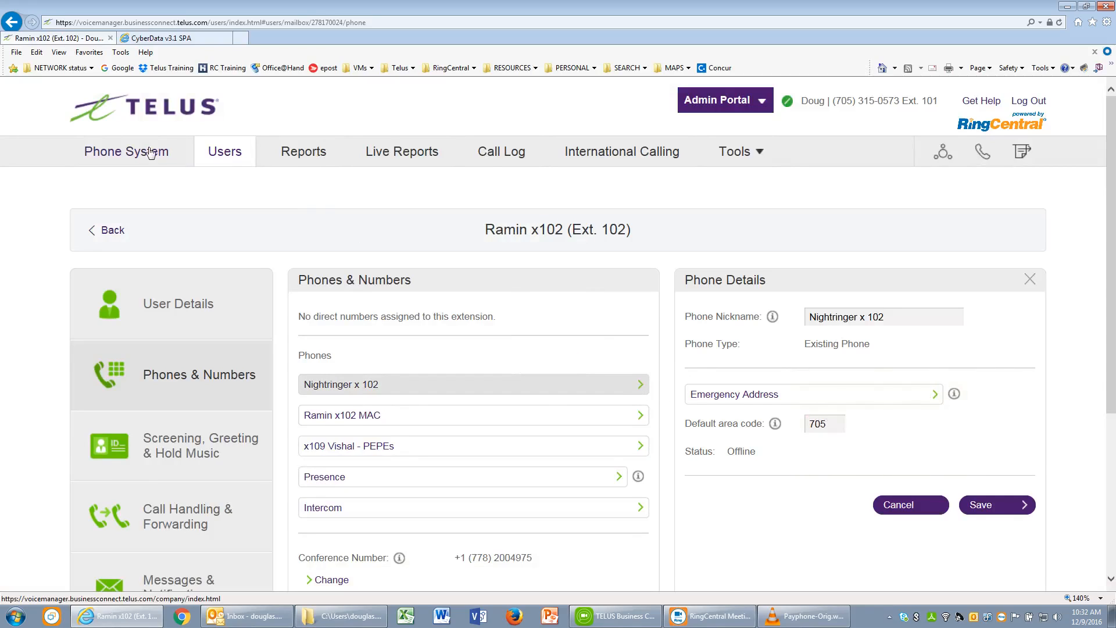
Search Phones & Devices for 102 and open the Nightringer x 102 existing-phone page
{"action": "left_click", "coordinate": [126, 151]}
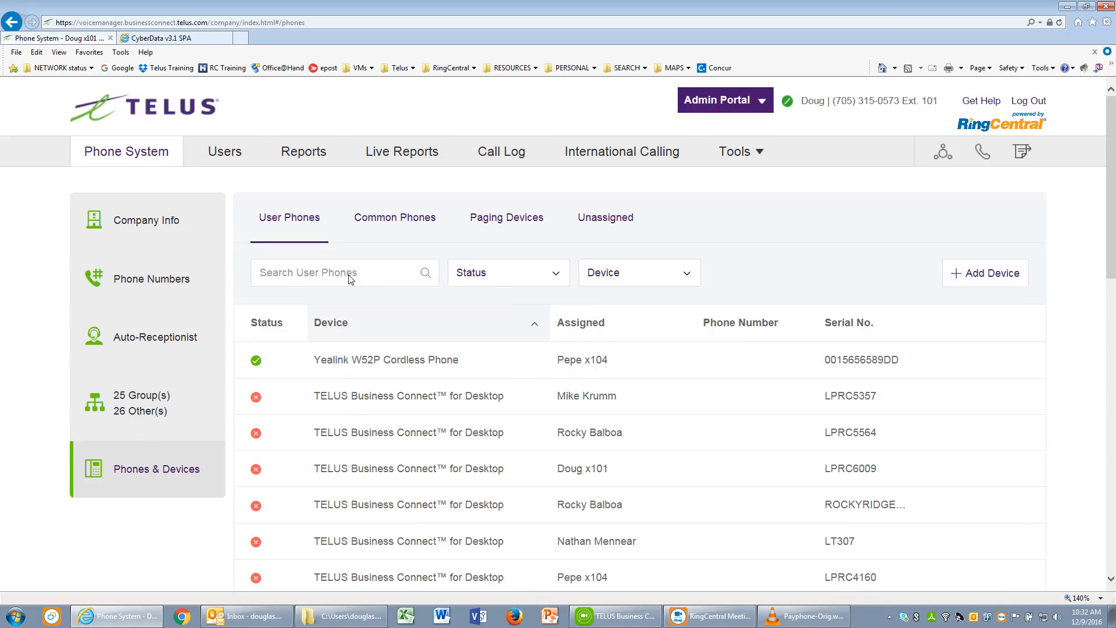
{"action": "type", "text": "102"}
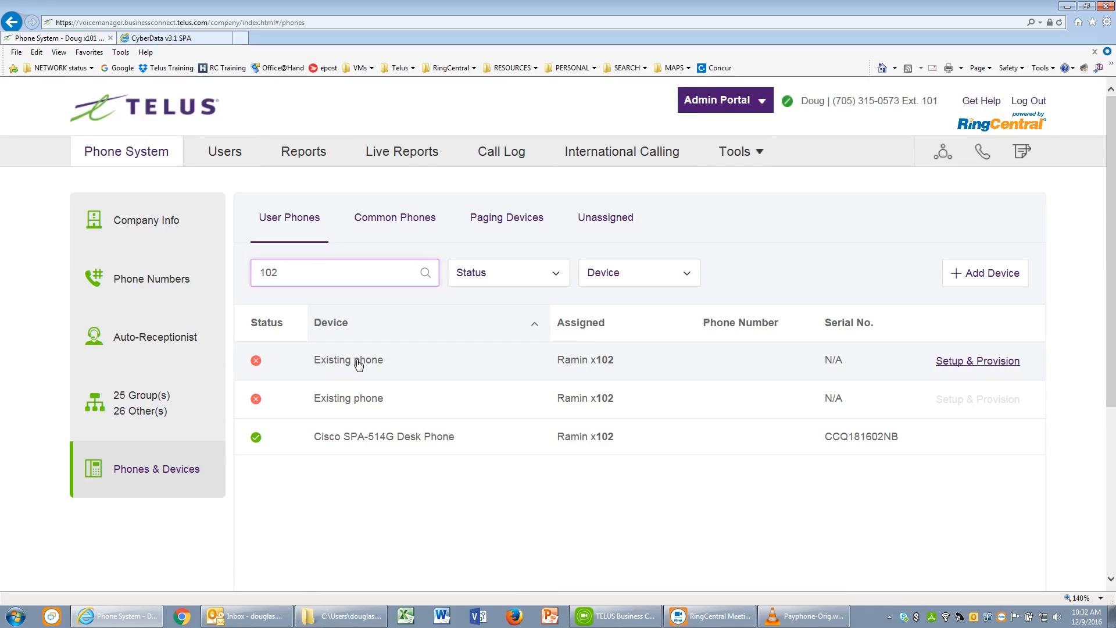
{"action": "left_click", "coordinate": [348, 360]}
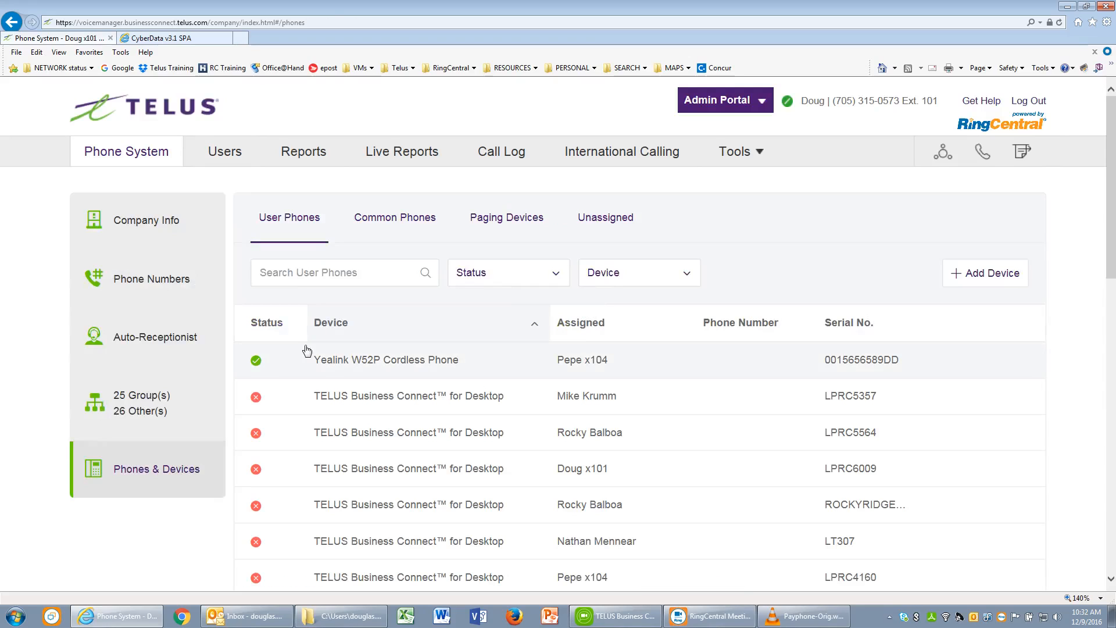
{"action": "type", "text": "102"}
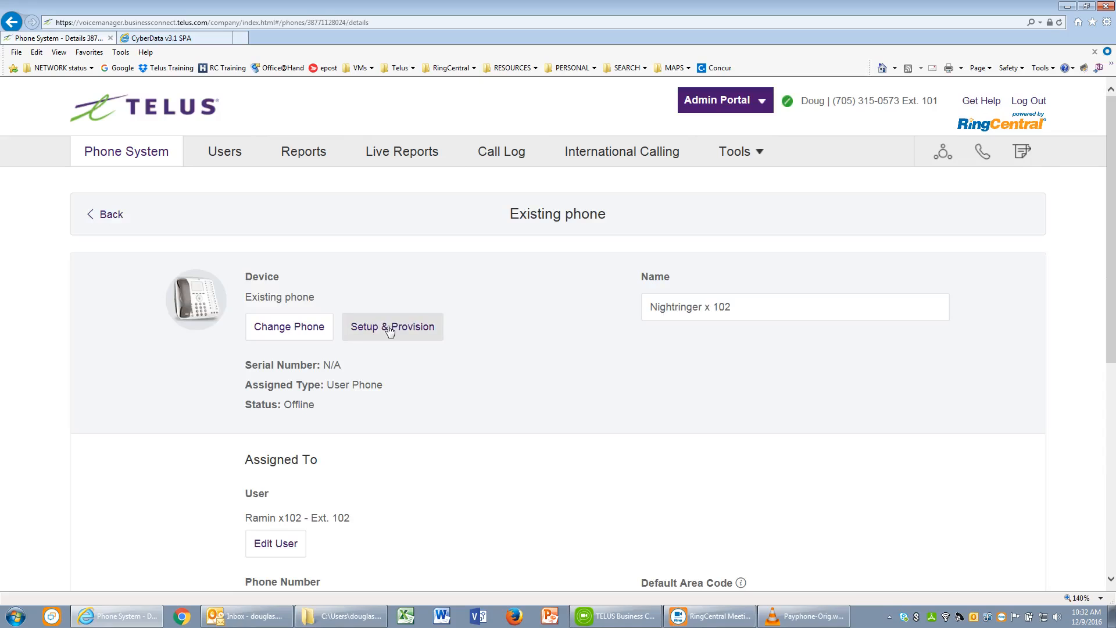
Provision the phone as Other Phone to reveal its SIP domain, proxy and credentials
{"action": "left_click", "coordinate": [392, 327]}
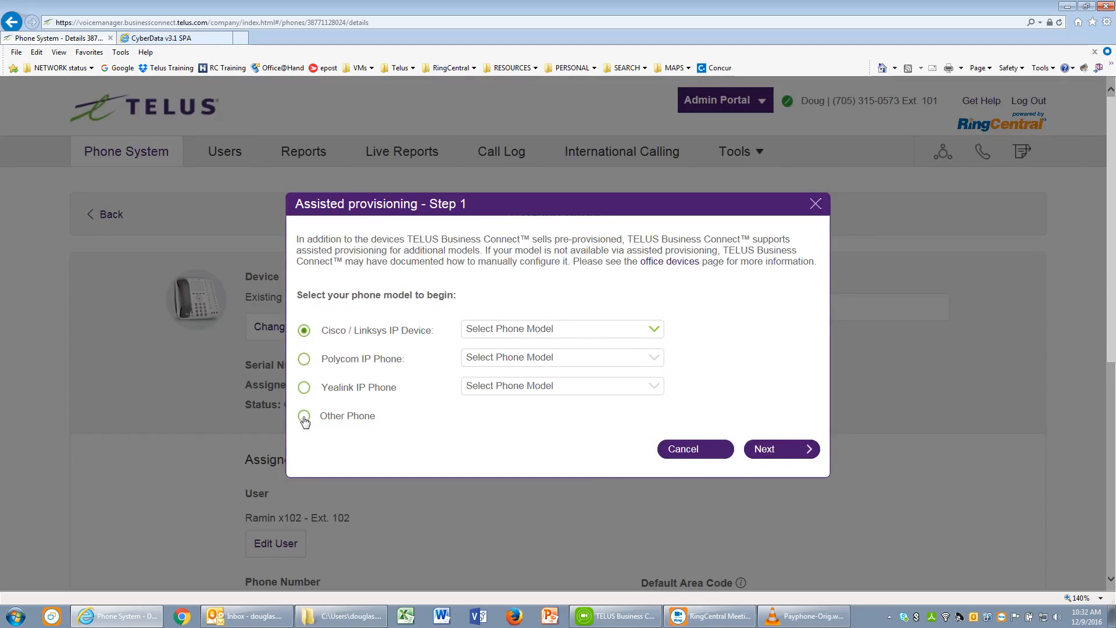
{"action": "left_click", "coordinate": [764, 449]}
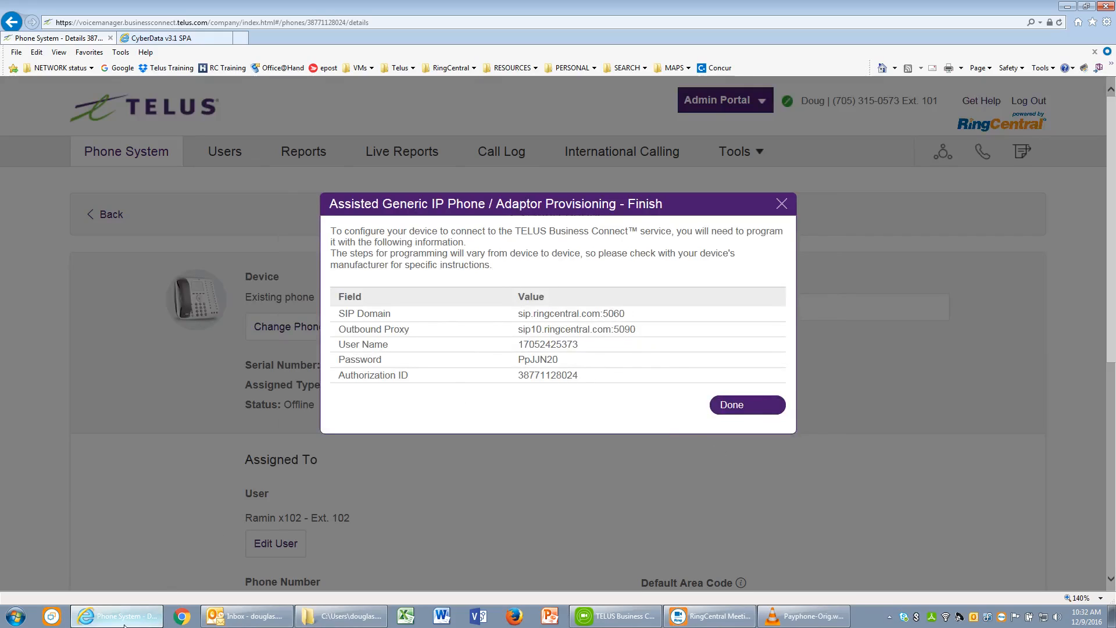
{"action": "left_click", "coordinate": [171, 37]}
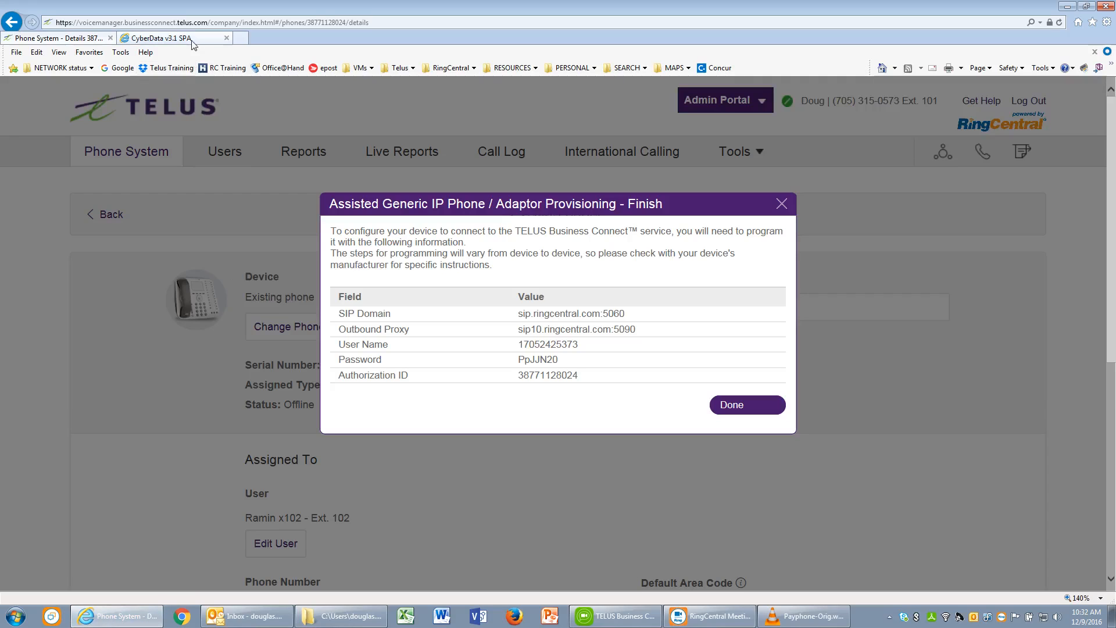
In the CyberData interface, go to the Nightringer page and enable the Nightringer
{"action": "left_click", "coordinate": [171, 38]}
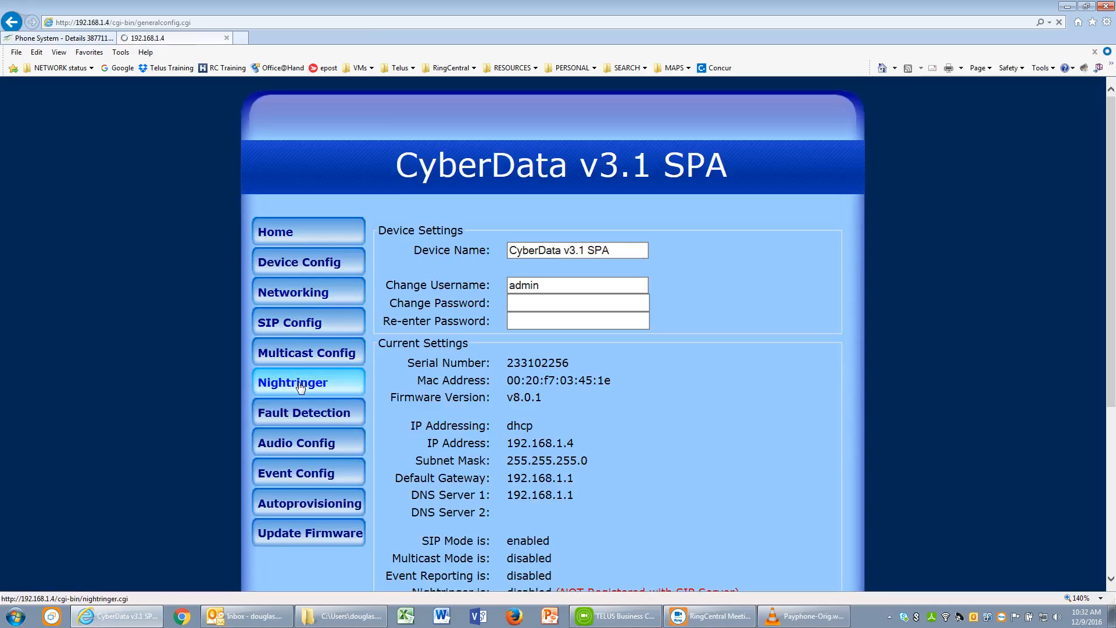
{"action": "left_click", "coordinate": [307, 383]}
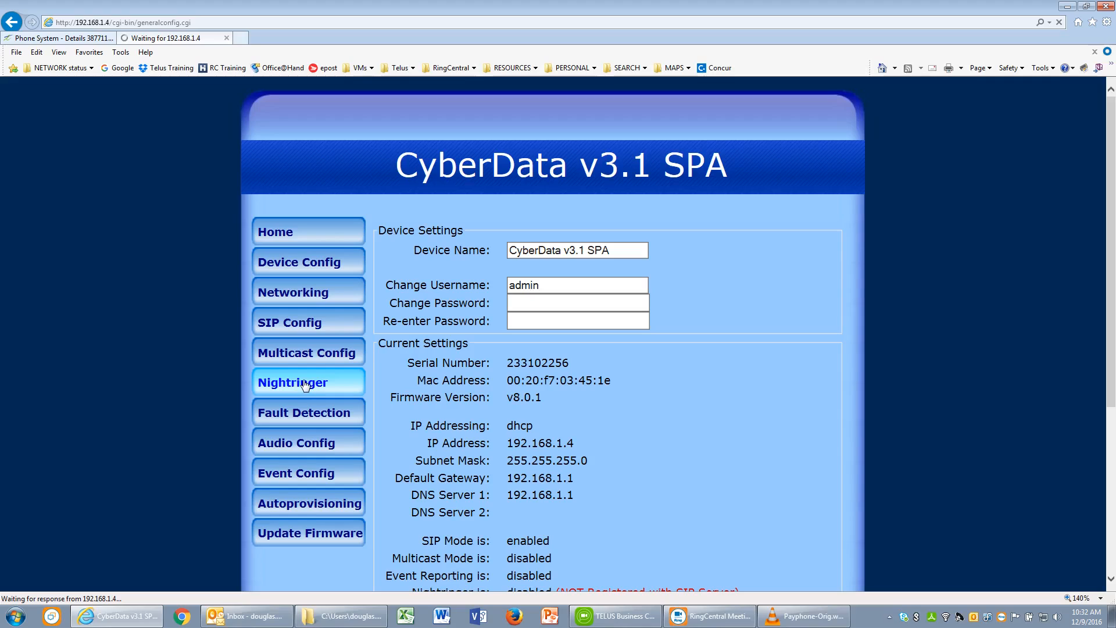
{"action": "left_click", "coordinate": [307, 382]}
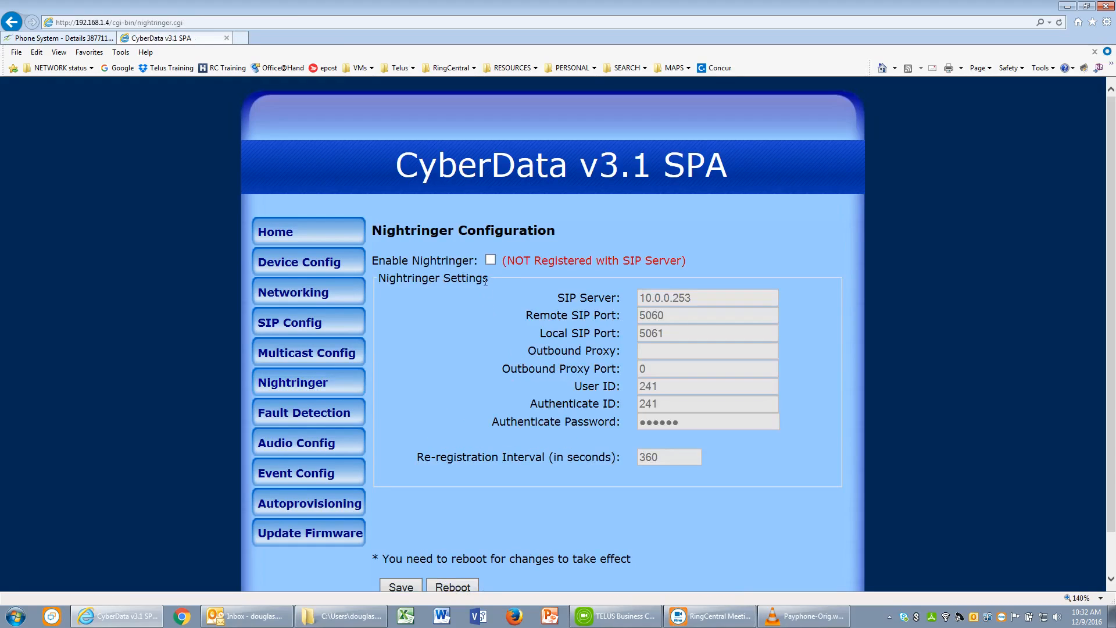
{"action": "left_click", "coordinate": [489, 260]}
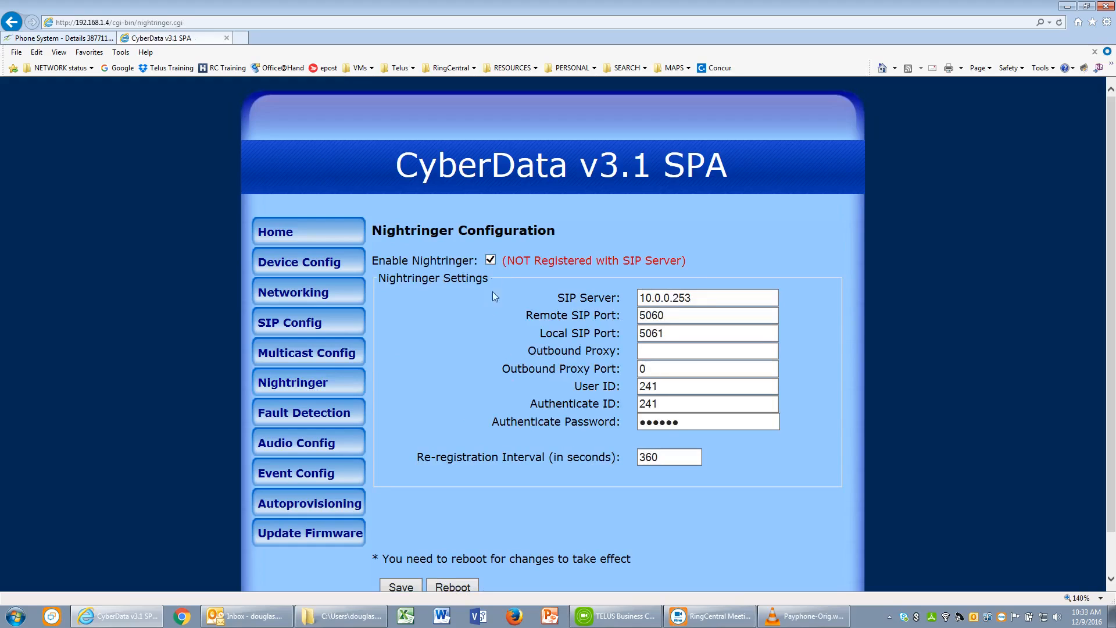
Copy the TELUS SIP domain into SIP Server as sip.ringcentral.com with remote port 5060
{"action": "left_click", "coordinate": [704, 298]}
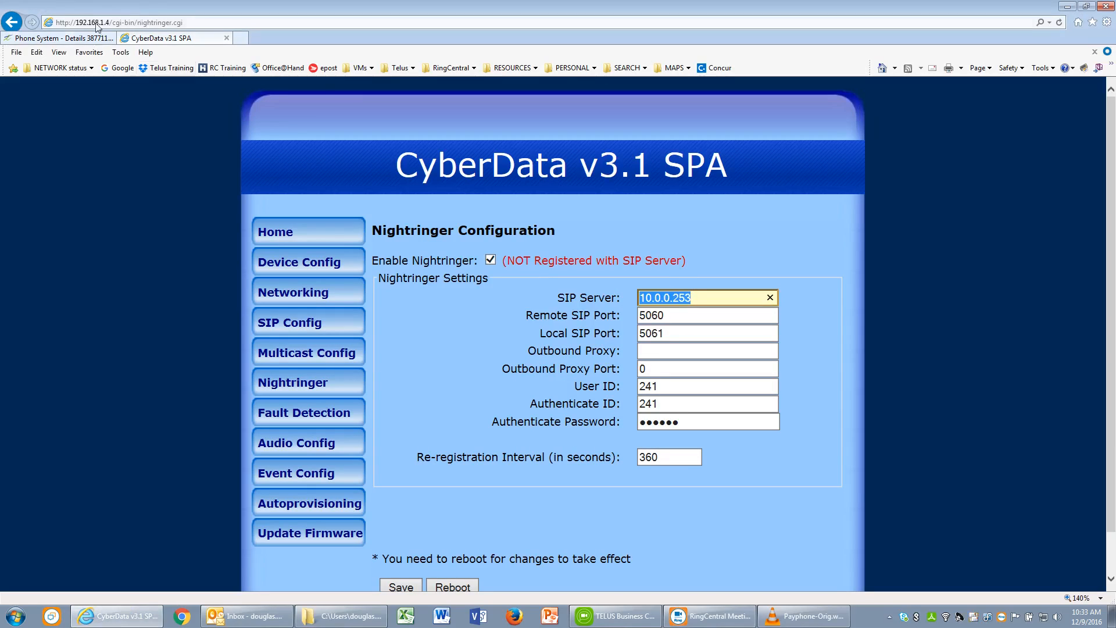
{"action": "left_click", "coordinate": [57, 37]}
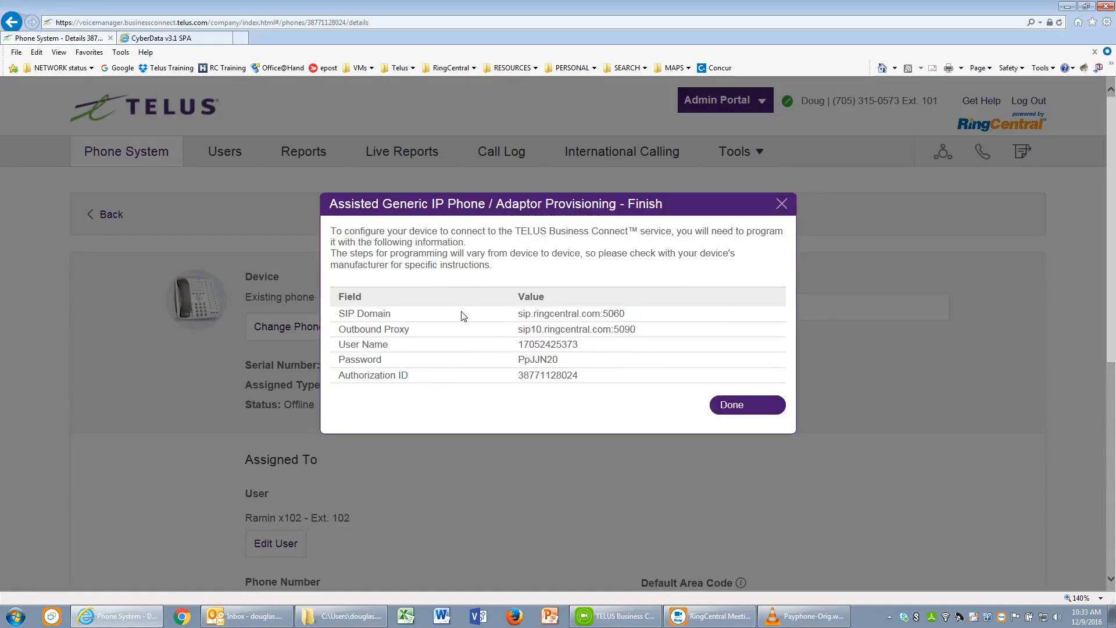
{"action": "mouse_move", "coordinate": [574, 313]}
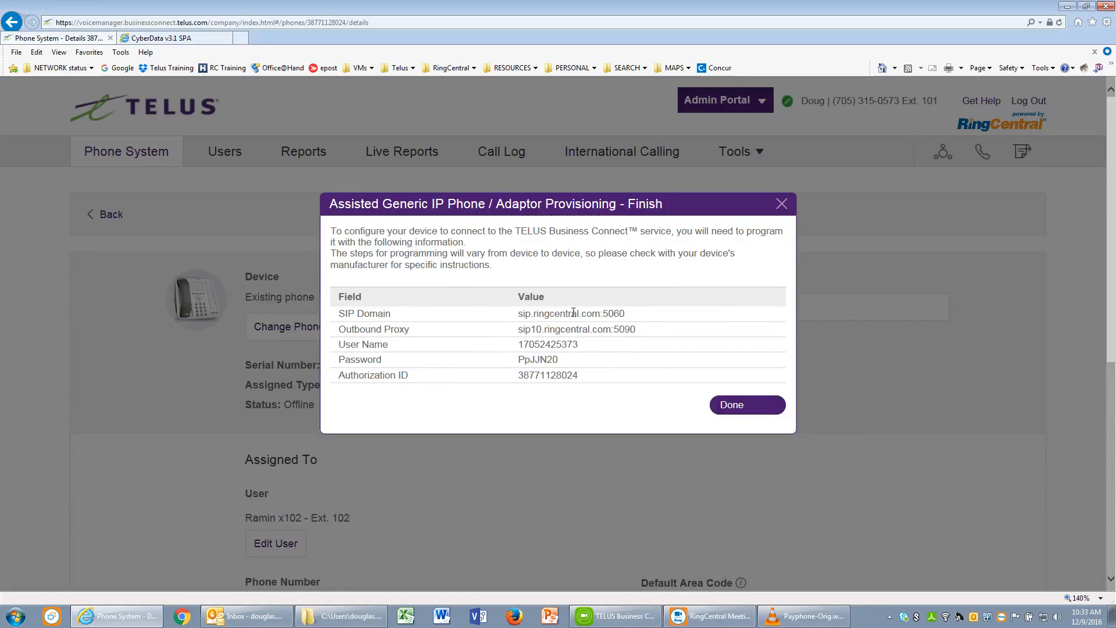
{"action": "double_click", "coordinate": [570, 313]}
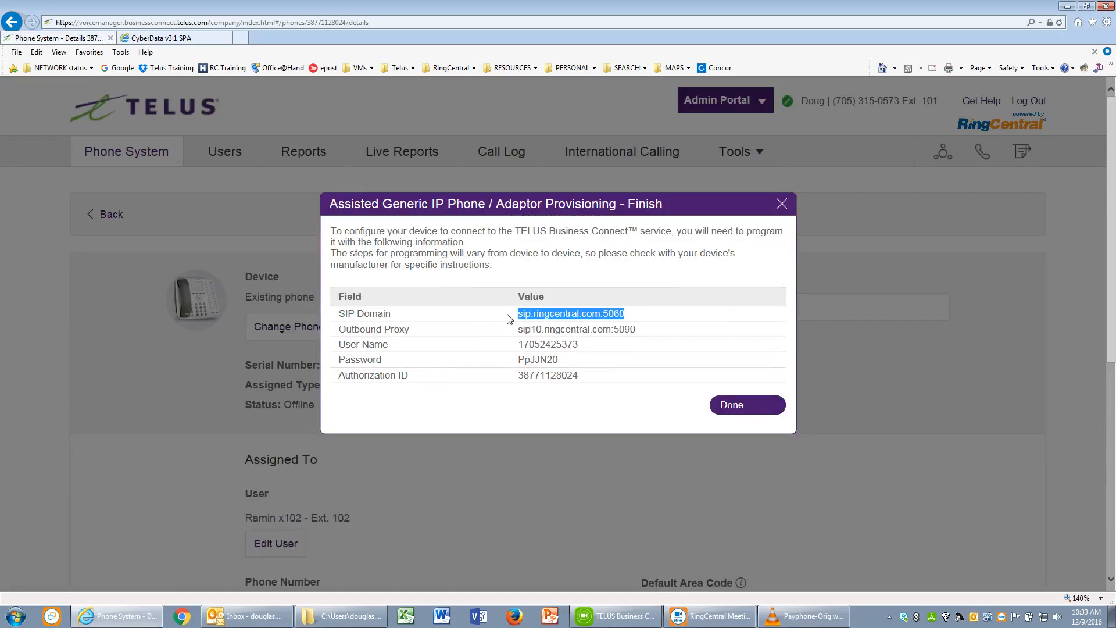
{"action": "left_click", "coordinate": [171, 38]}
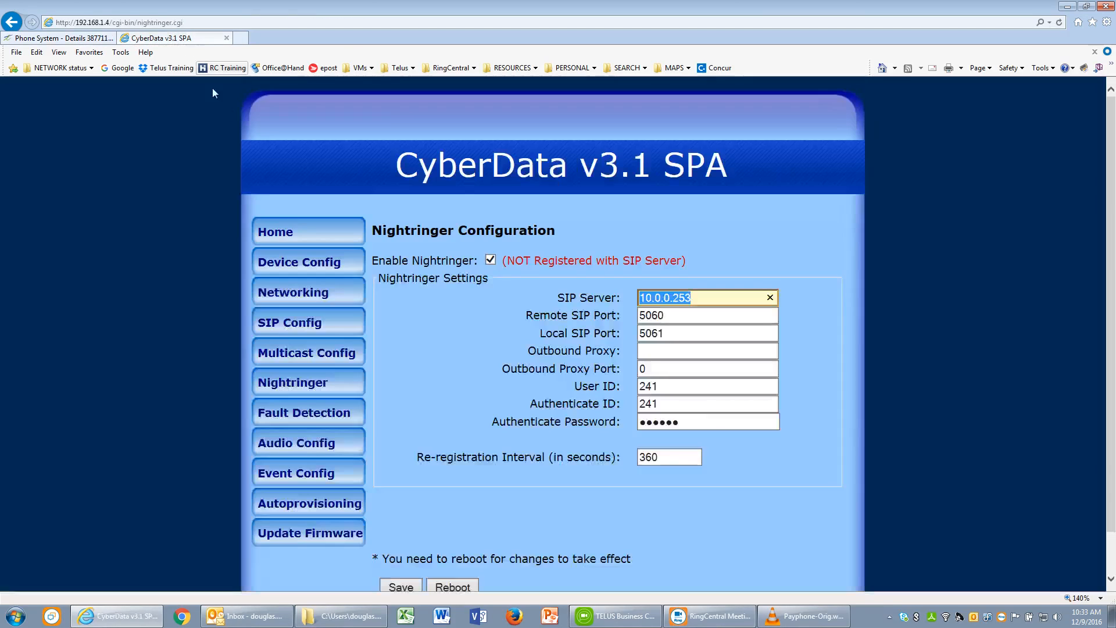
{"action": "type", "text": "sip.ringcentral.com:5060"}
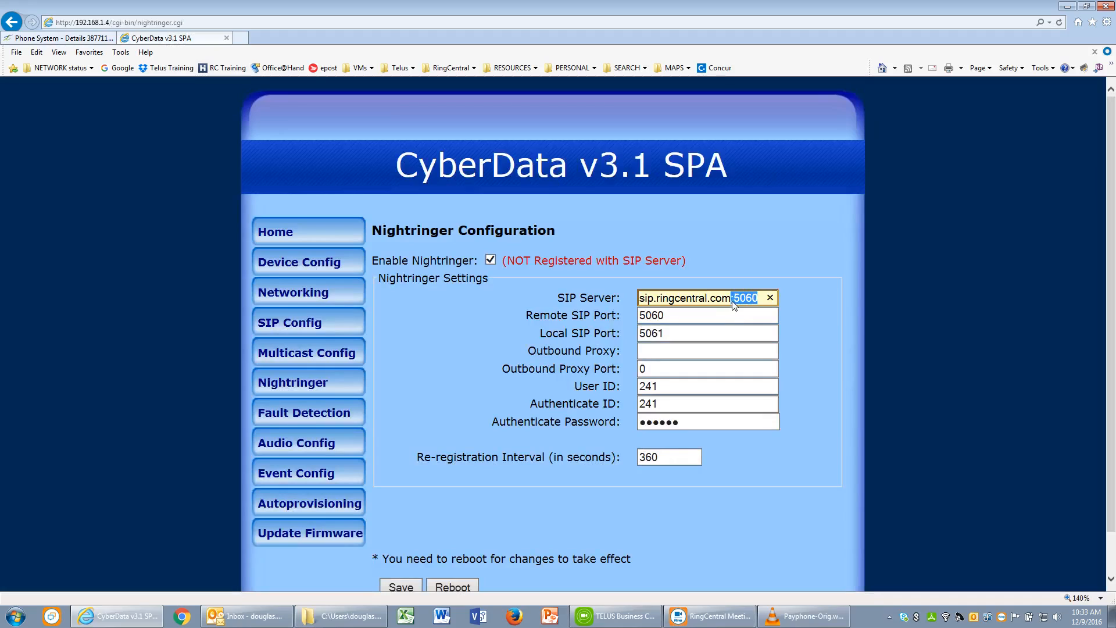
{"action": "left_click", "coordinate": [705, 315]}
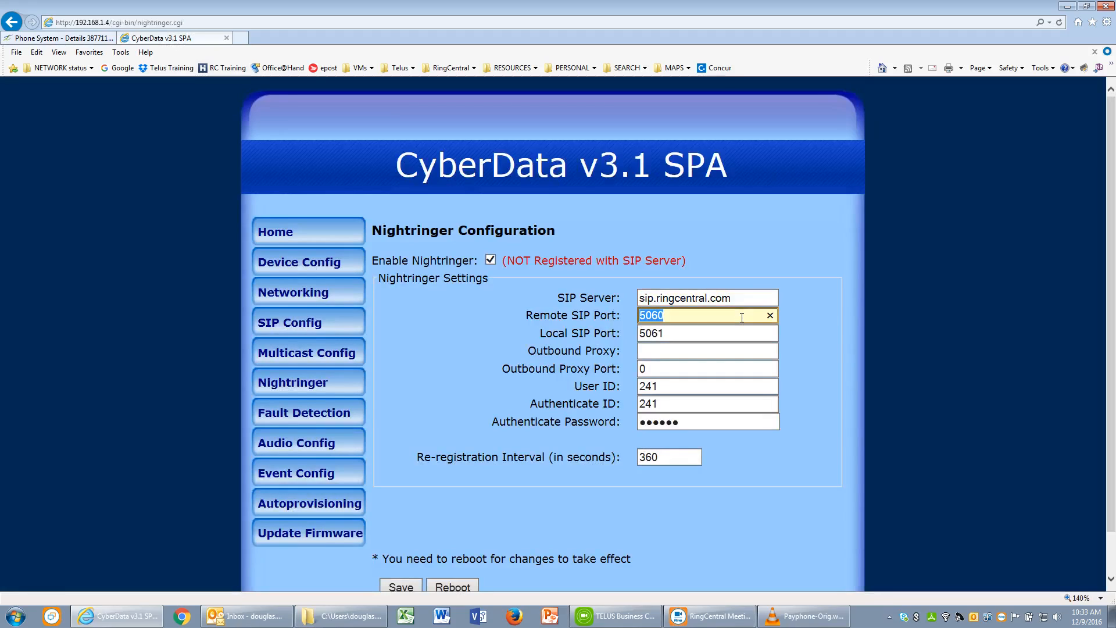
{"action": "left_click", "coordinate": [708, 332]}
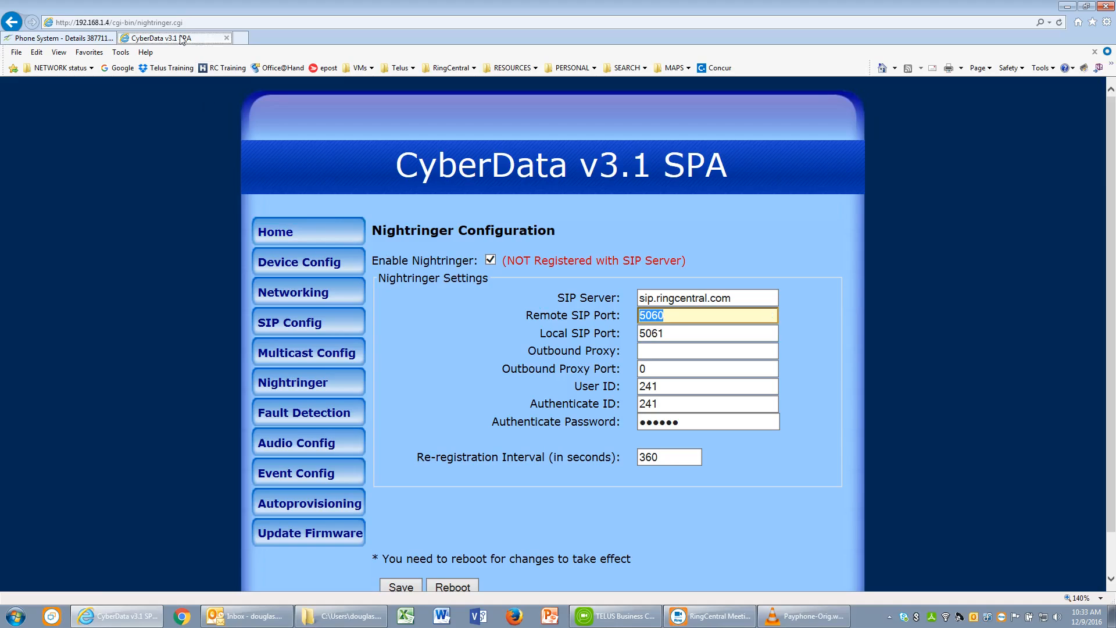
Enter outbound proxy sip10.ringcentral.com and outbound proxy port 5090
{"action": "left_click", "coordinate": [57, 37]}
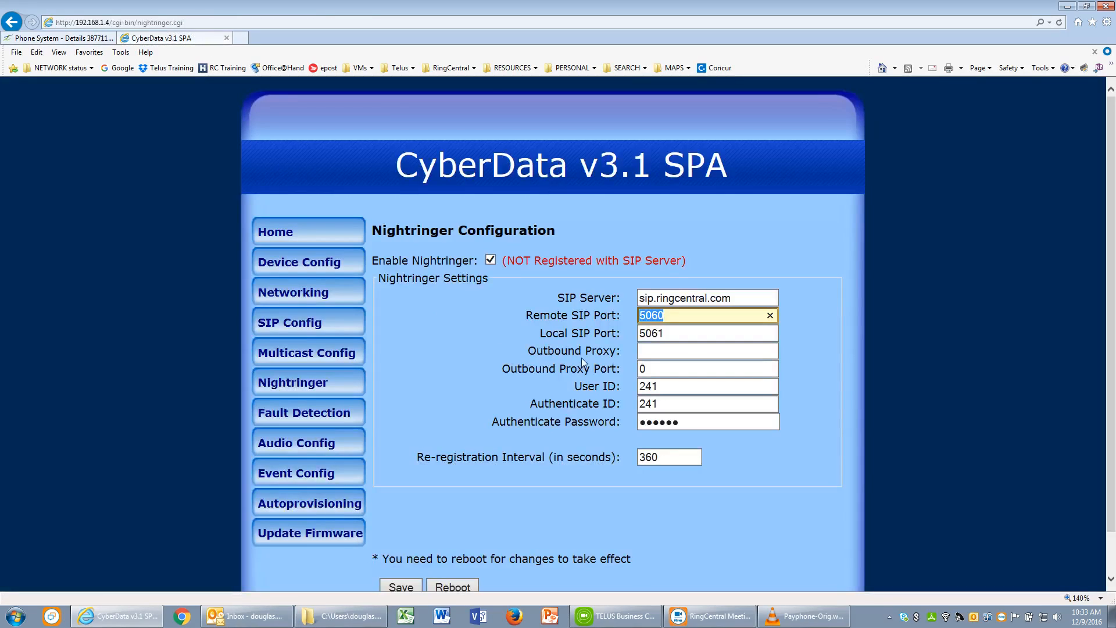
{"action": "left_click", "coordinate": [707, 350]}
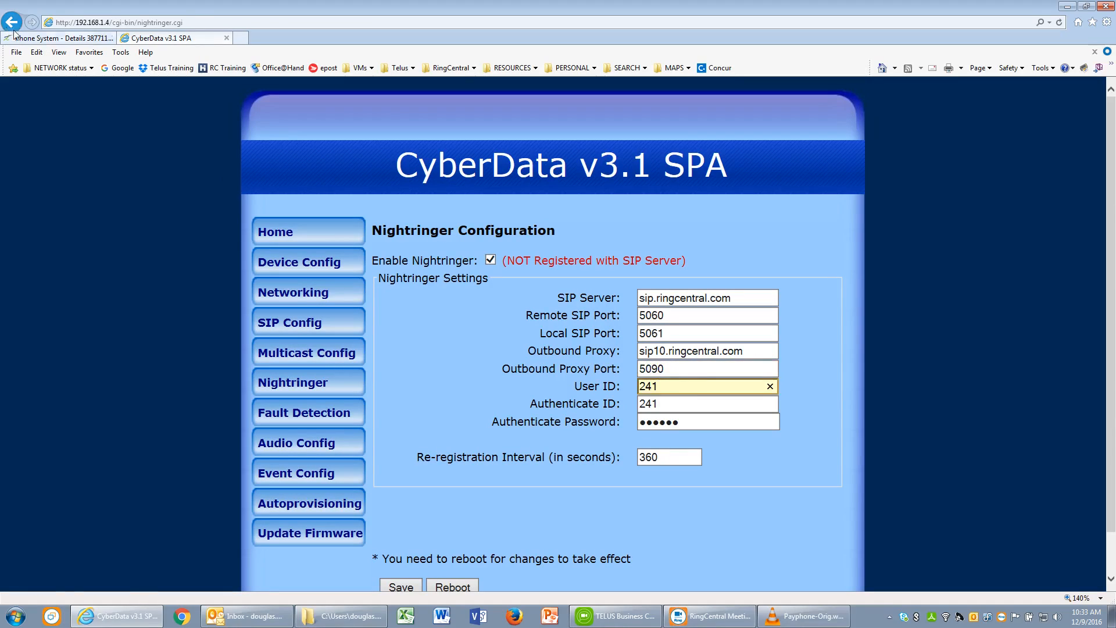
{"action": "left_click", "coordinate": [57, 38]}
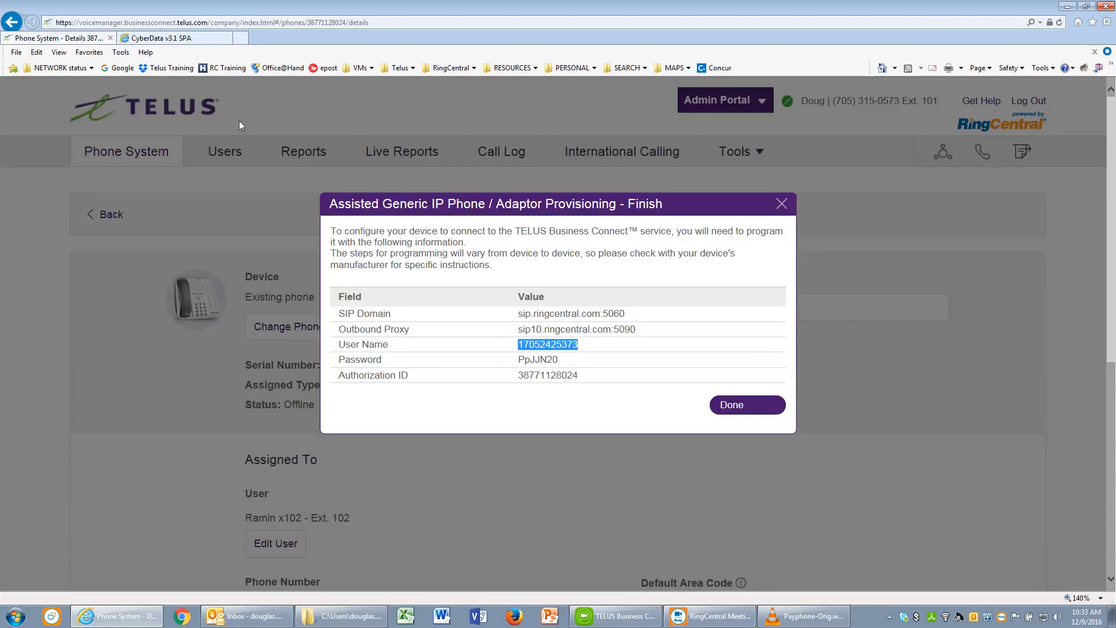
{"action": "left_click", "coordinate": [173, 37]}
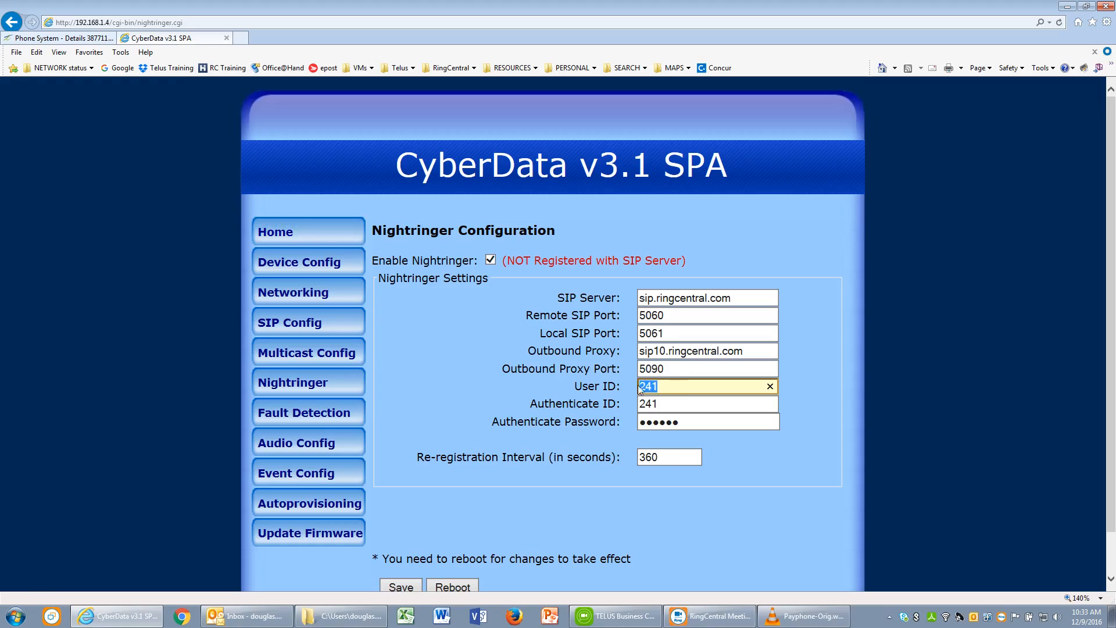
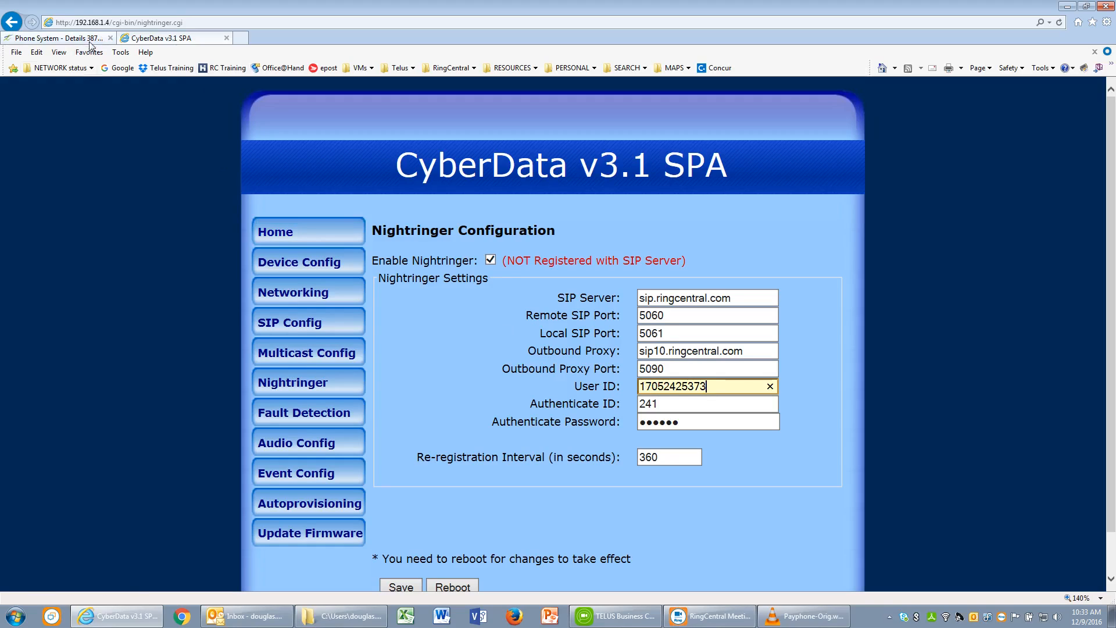
{"action": "left_click", "coordinate": [55, 37]}
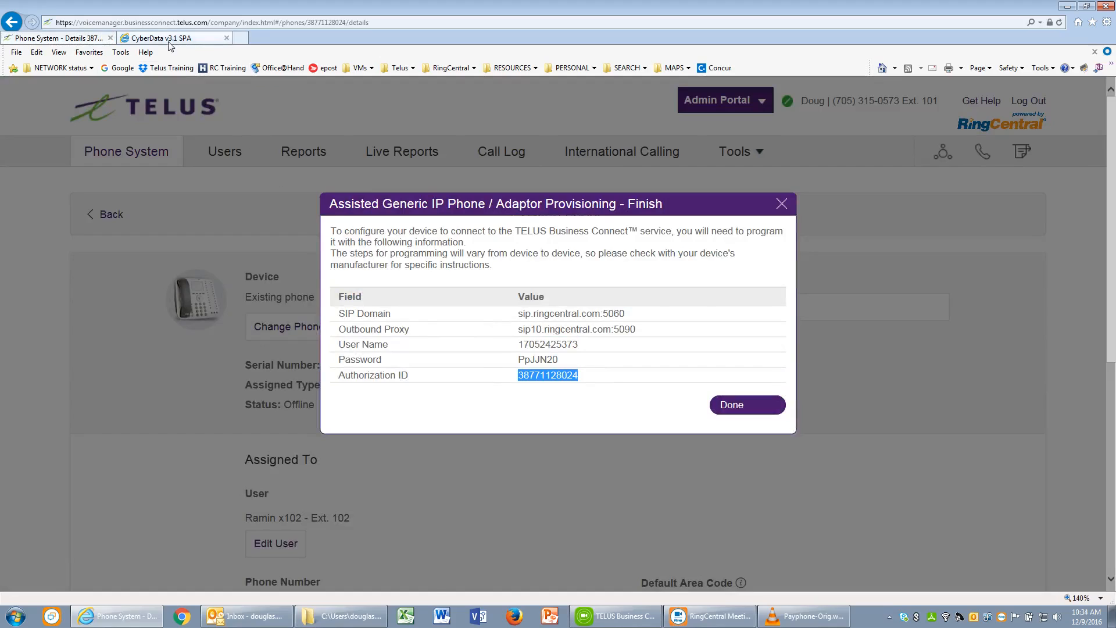
{"action": "left_click", "coordinate": [175, 37]}
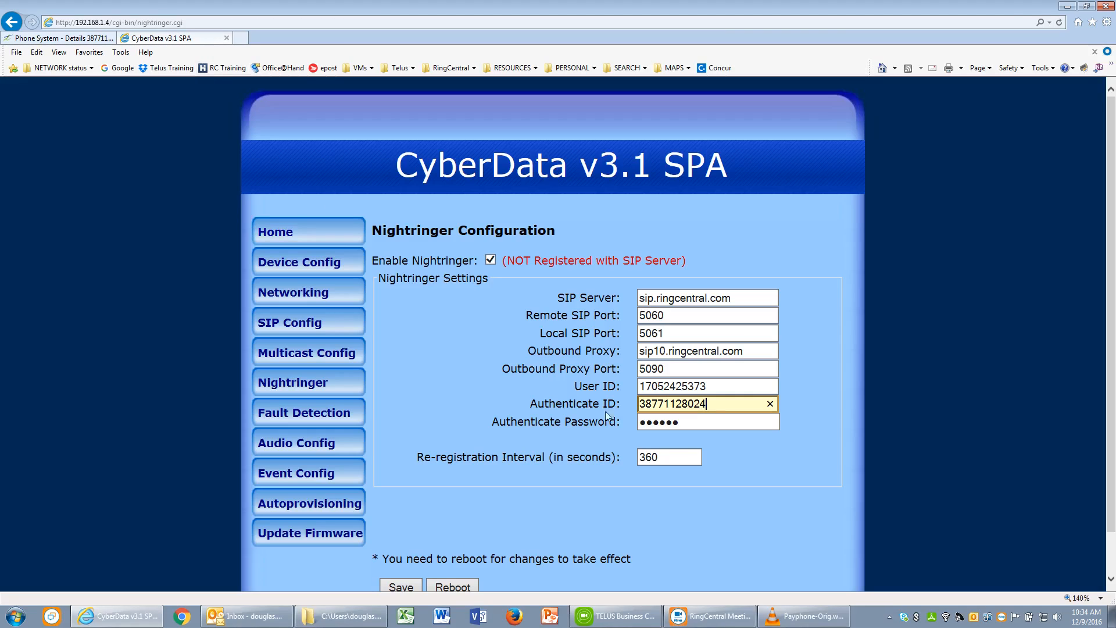
Set the re-registration interval to 30 seconds
{"action": "left_click", "coordinate": [707, 421]}
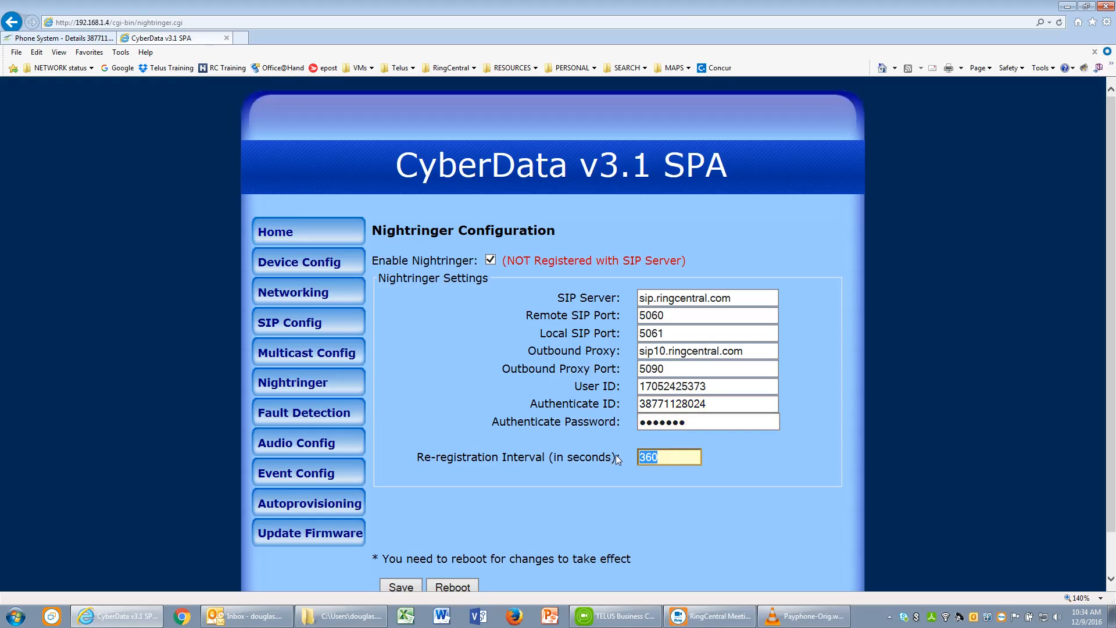
{"action": "type", "text": "30"}
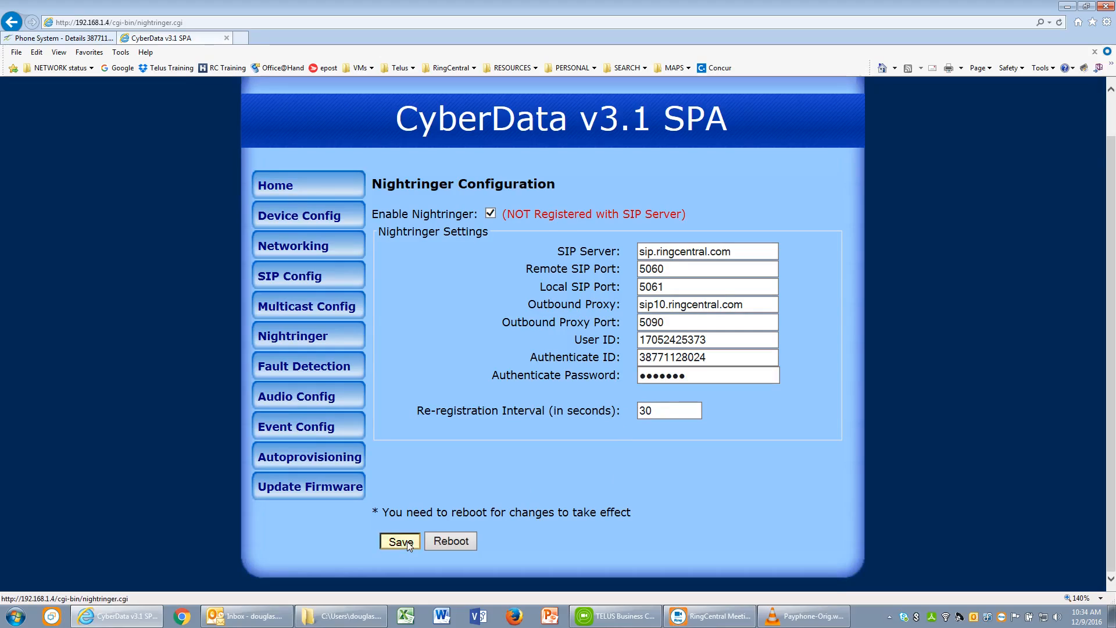
Save the Nightringer settings, reboot the CyberData device and return to the TELUS tab
{"action": "left_click", "coordinate": [399, 541]}
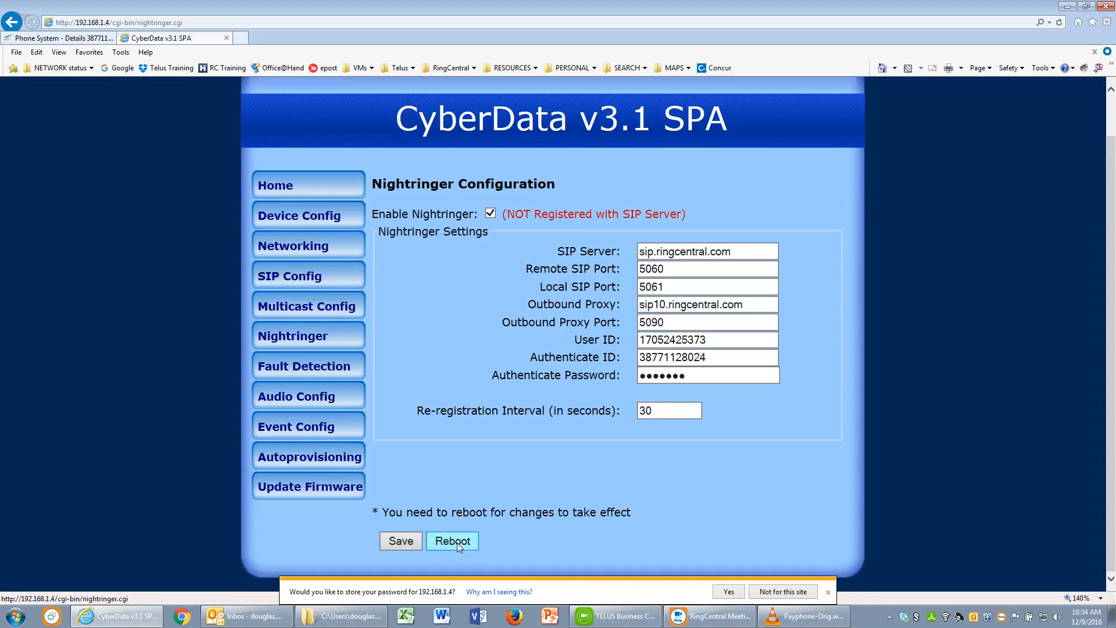
{"action": "left_click", "coordinate": [453, 541]}
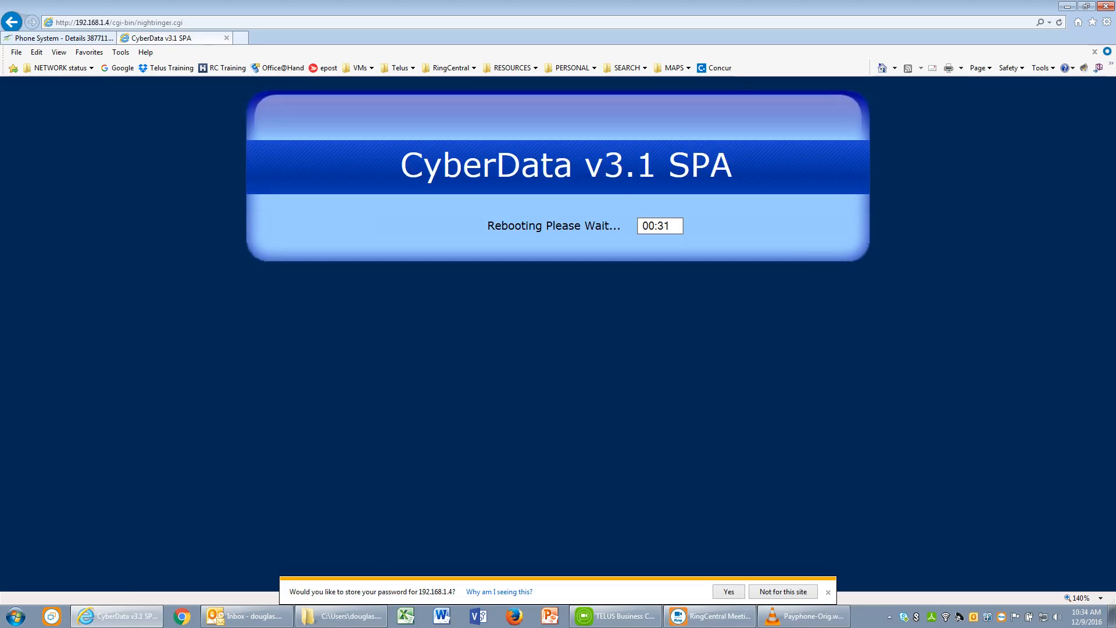
{"action": "left_click", "coordinate": [57, 37]}
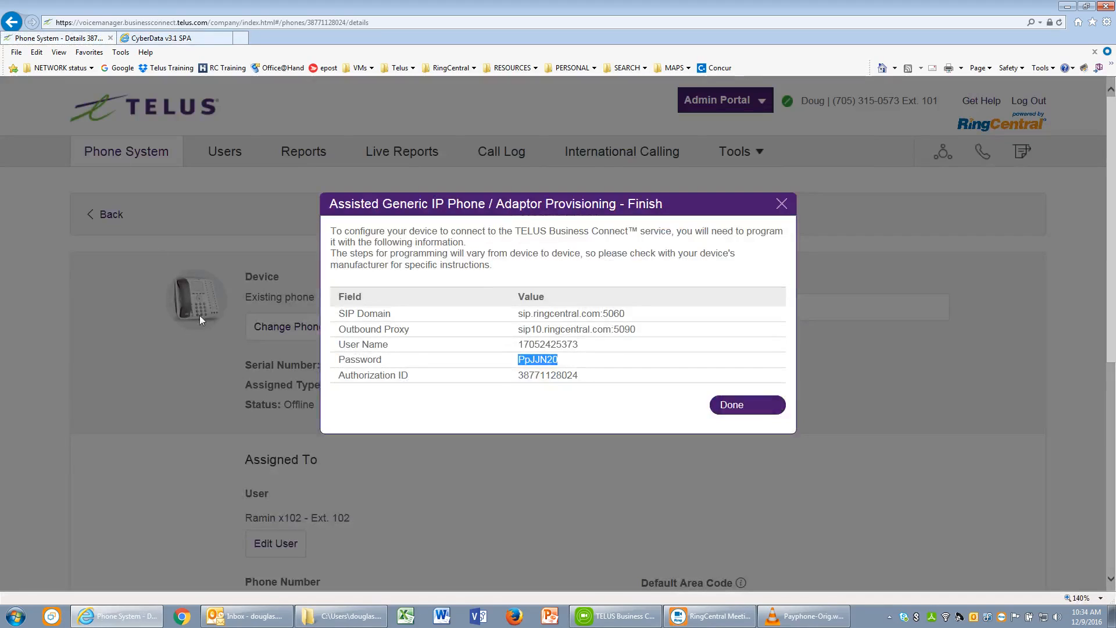
{"action": "mouse_move", "coordinate": [731, 404]}
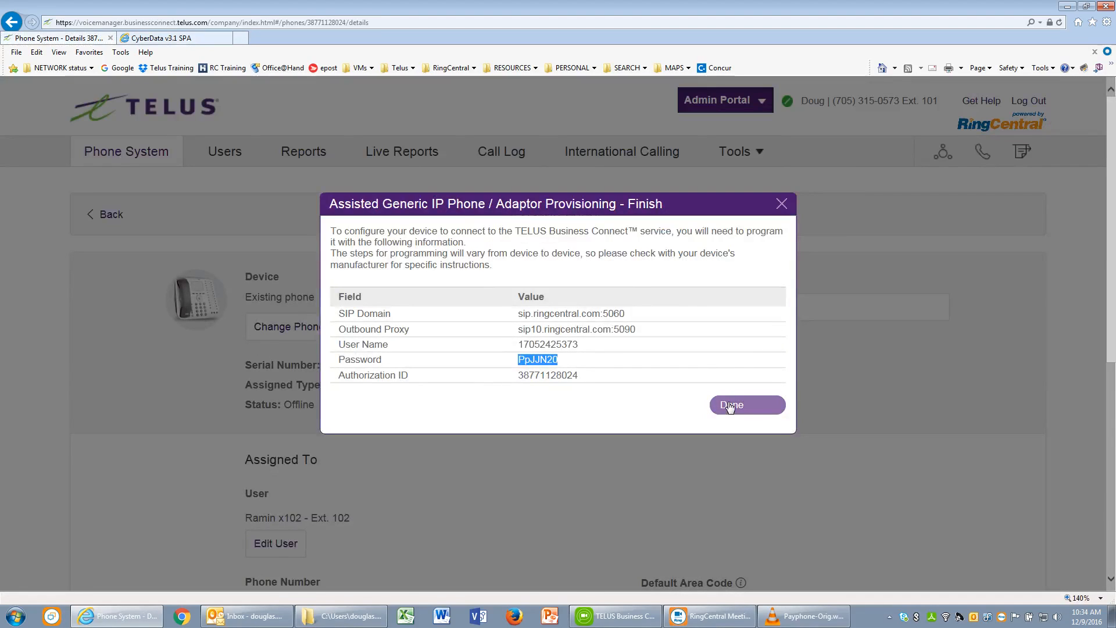
Dismiss the provisioning dialog with Done and go back to the Phone System overview
{"action": "left_click", "coordinate": [745, 405]}
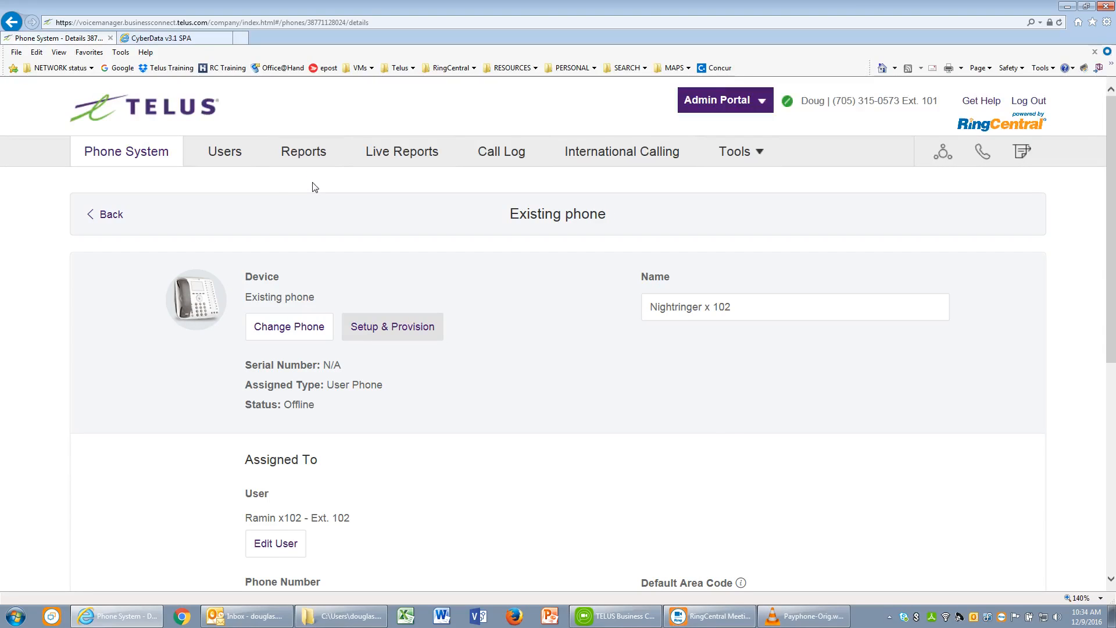
{"action": "left_click", "coordinate": [126, 152]}
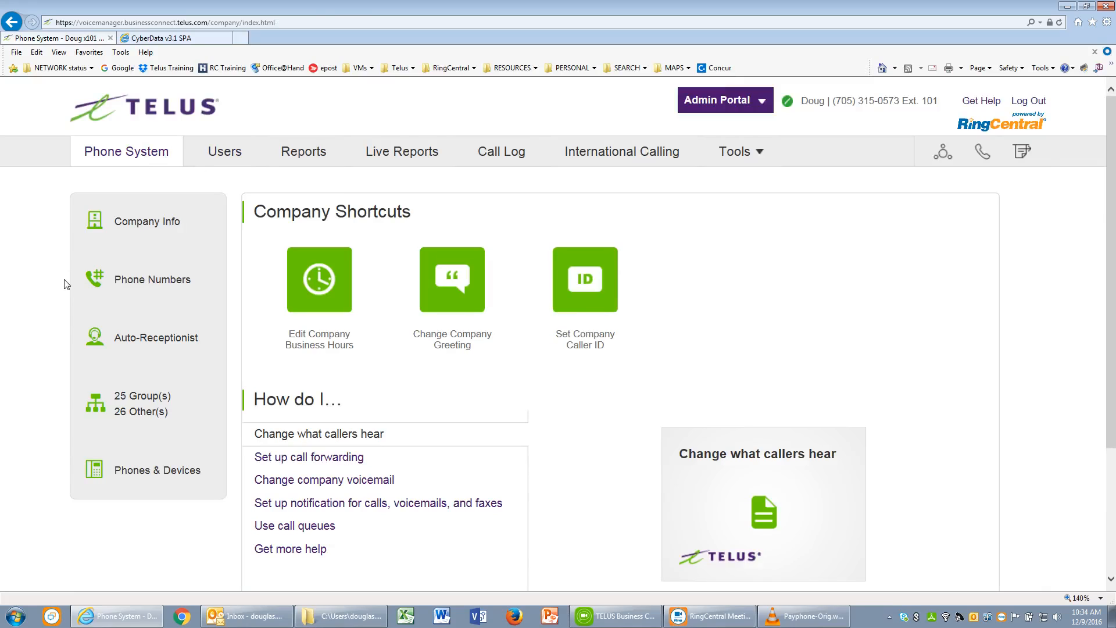
{"action": "mouse_move", "coordinate": [62, 278]}
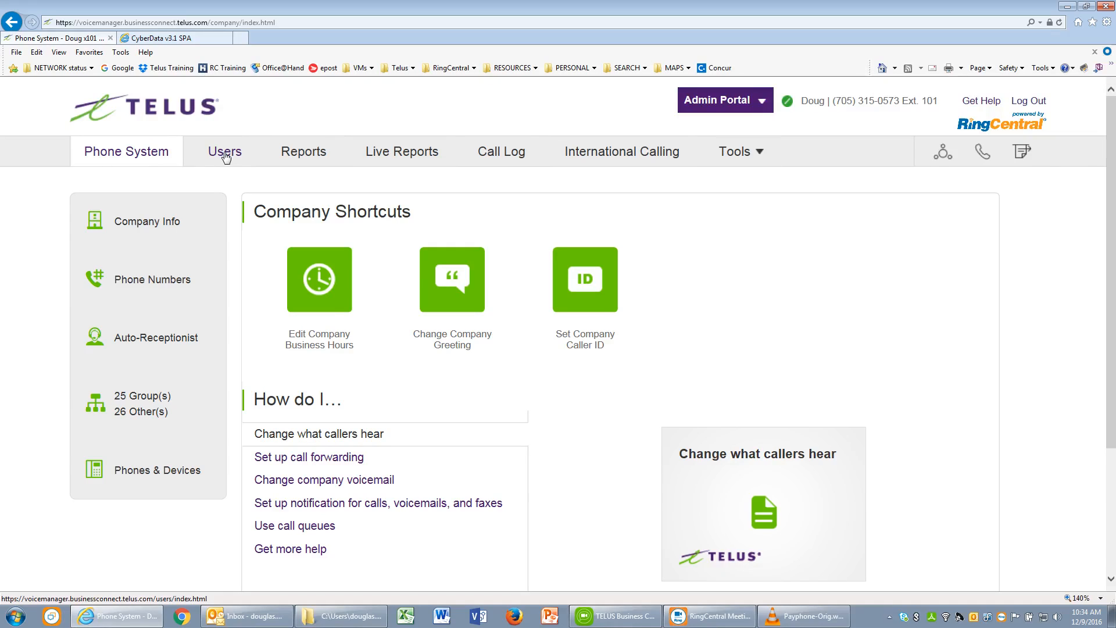
Find user 'ramin' in the Users list and open Ramin x102's settings
{"action": "left_click", "coordinate": [224, 151]}
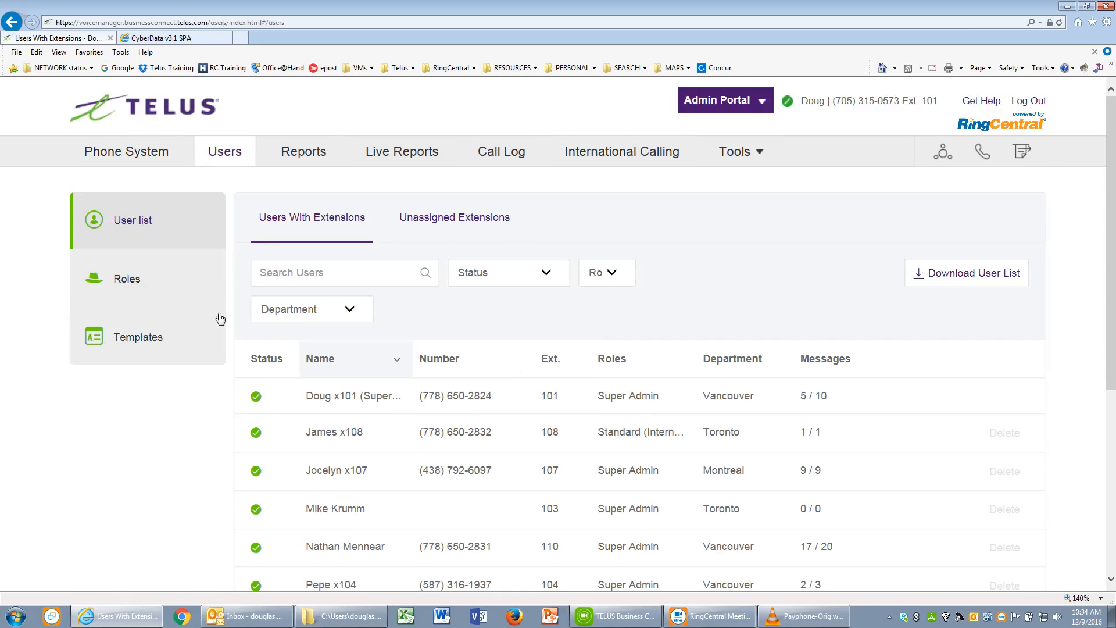
{"action": "type", "text": "r"}
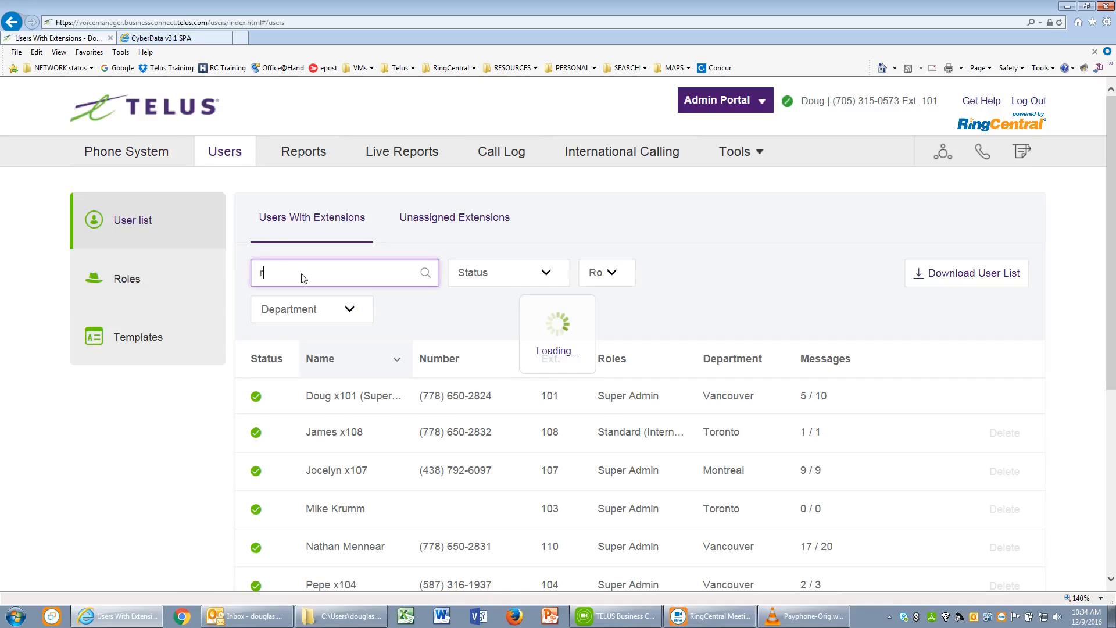
{"action": "type", "text": "amin"}
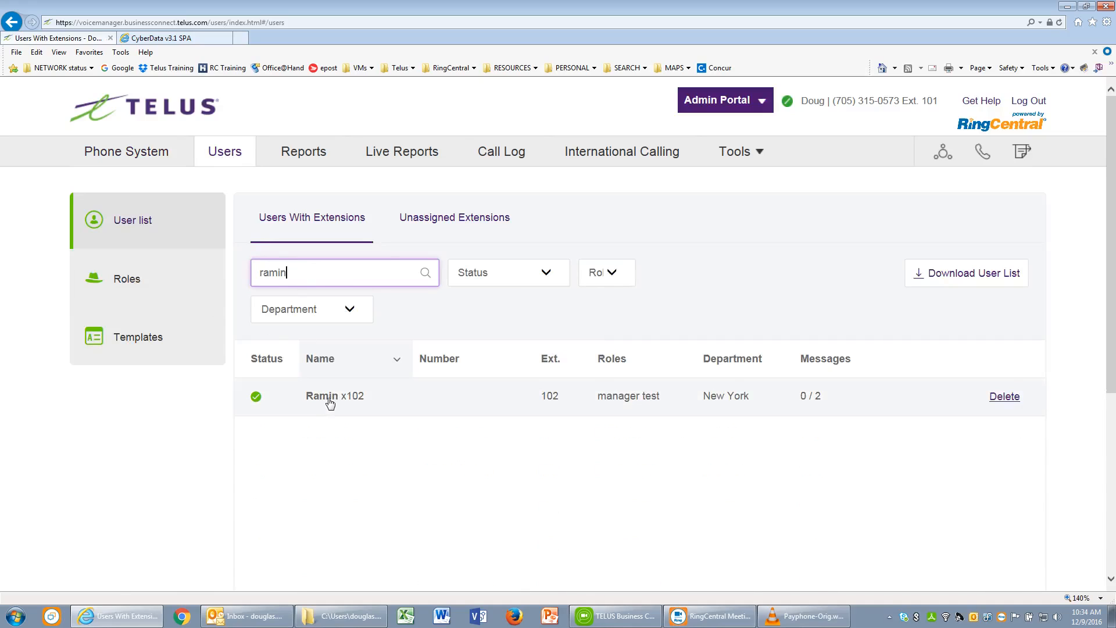
{"action": "left_click", "coordinate": [322, 395]}
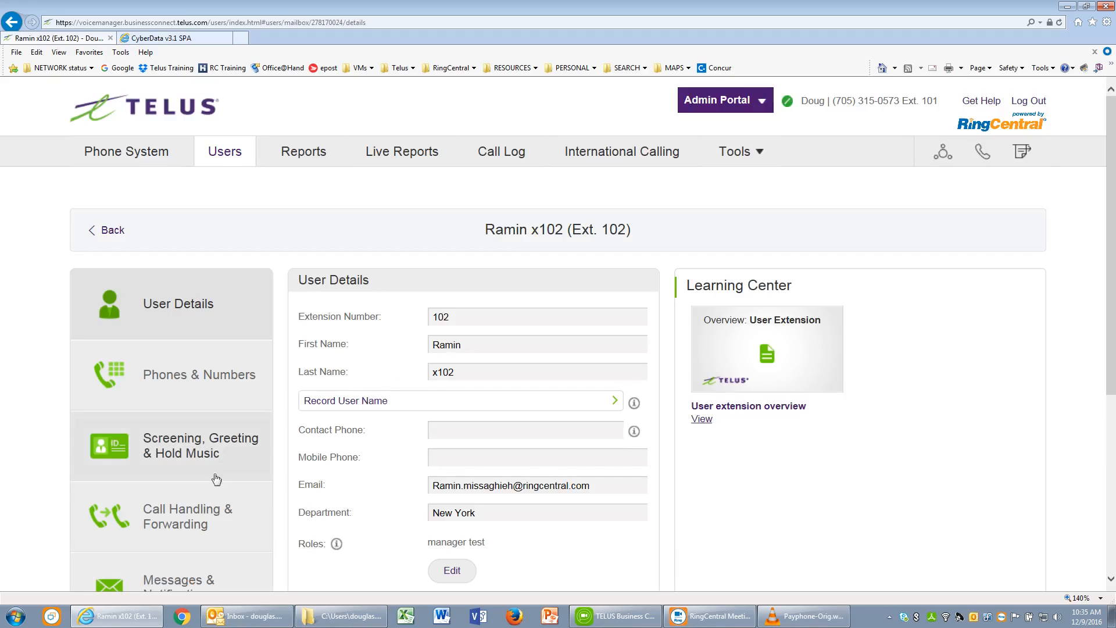
Open Ramin x102's Call Handling & Forwarding and save the user-hours rules
{"action": "left_click", "coordinate": [187, 517]}
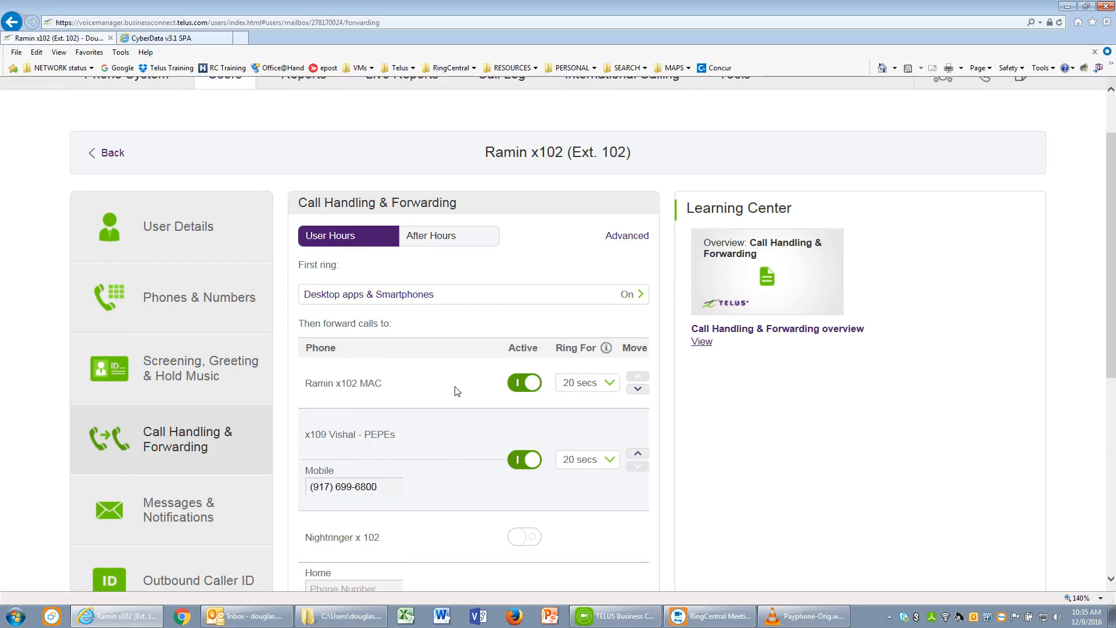
{"action": "scroll", "scroll_direction": "down", "scroll_amount": 3}
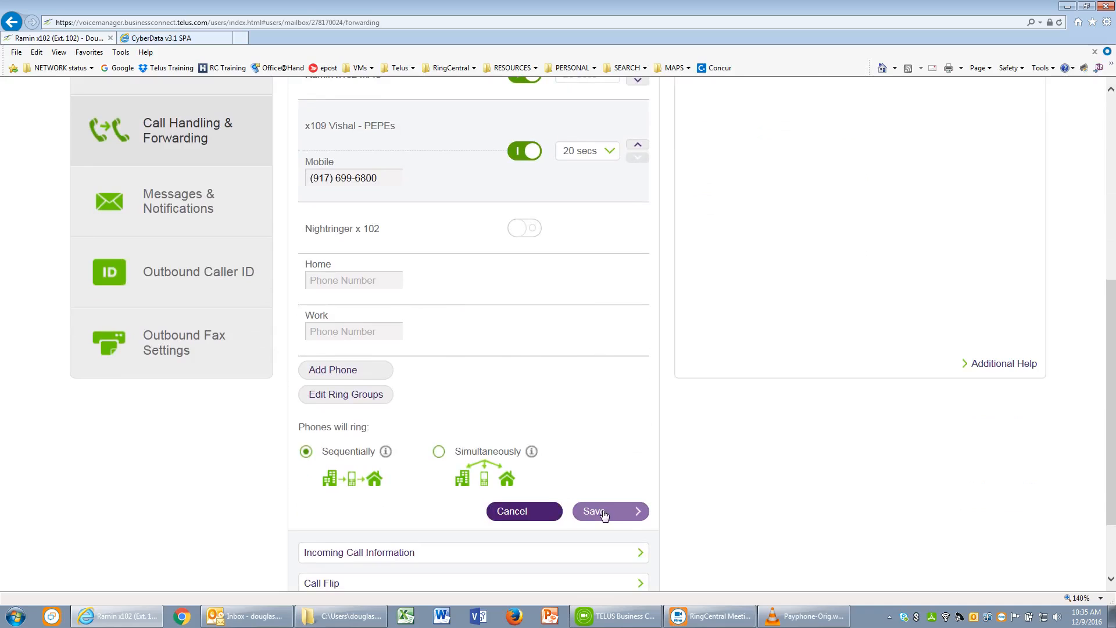
{"action": "left_click", "coordinate": [601, 511]}
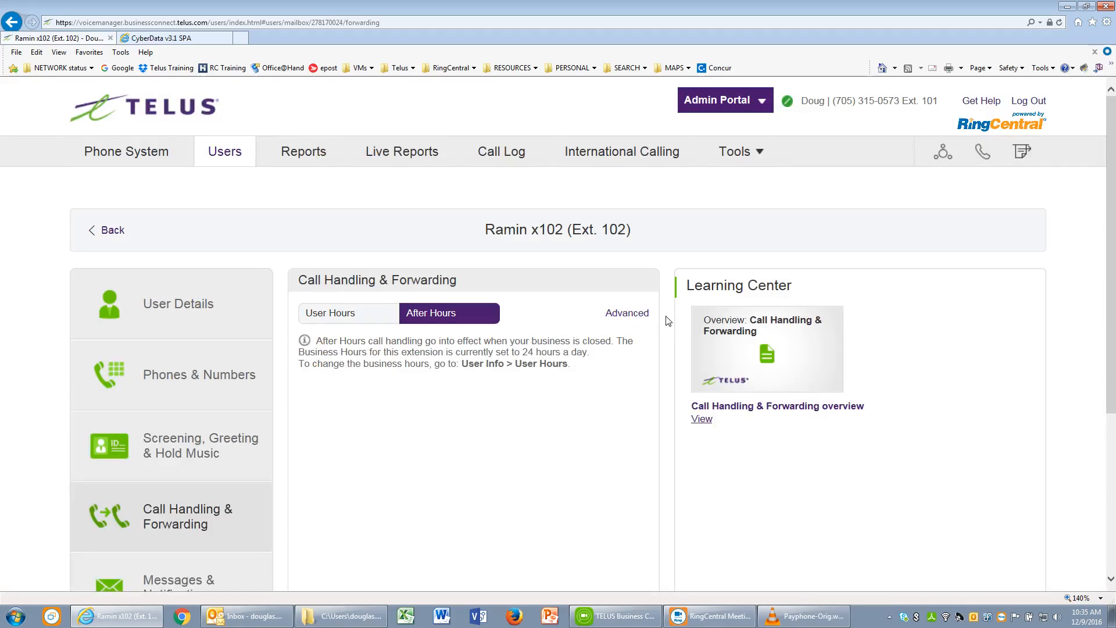
Specify user hours as Monday–Friday 9:00 AM–6:00 PM, weekends closed, and save
{"action": "left_click", "coordinate": [329, 313]}
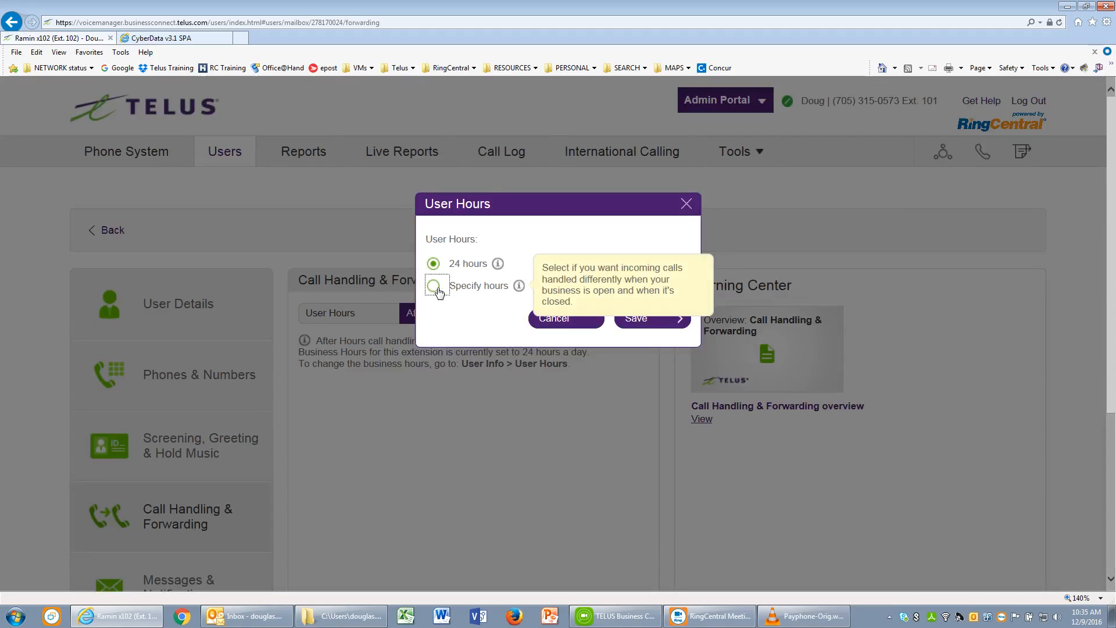
{"action": "left_click", "coordinate": [434, 286]}
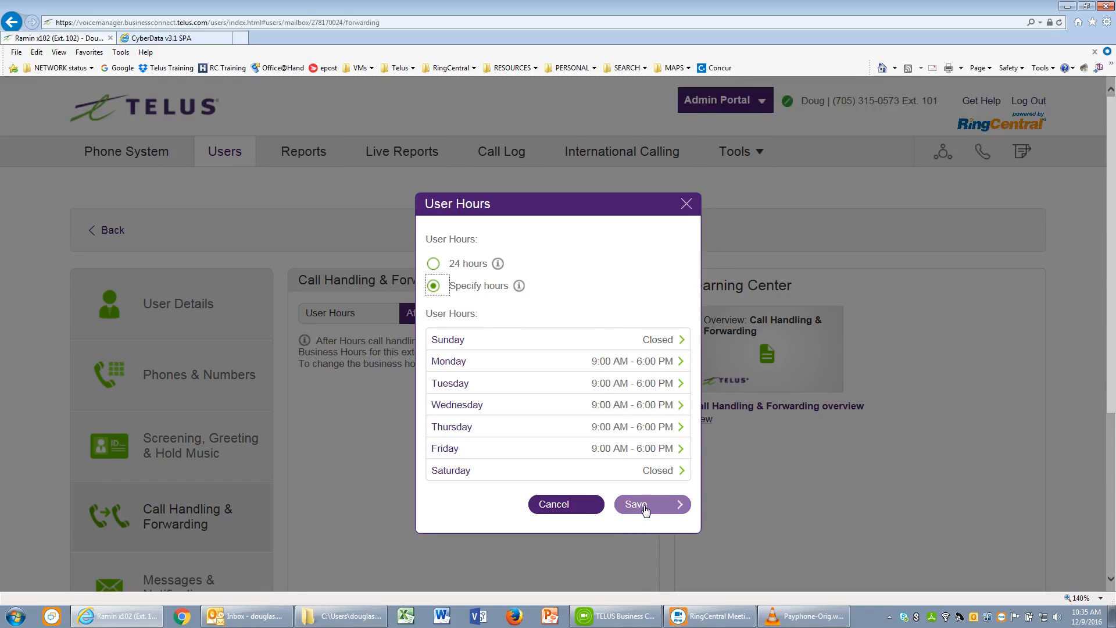
{"action": "left_click", "coordinate": [649, 504]}
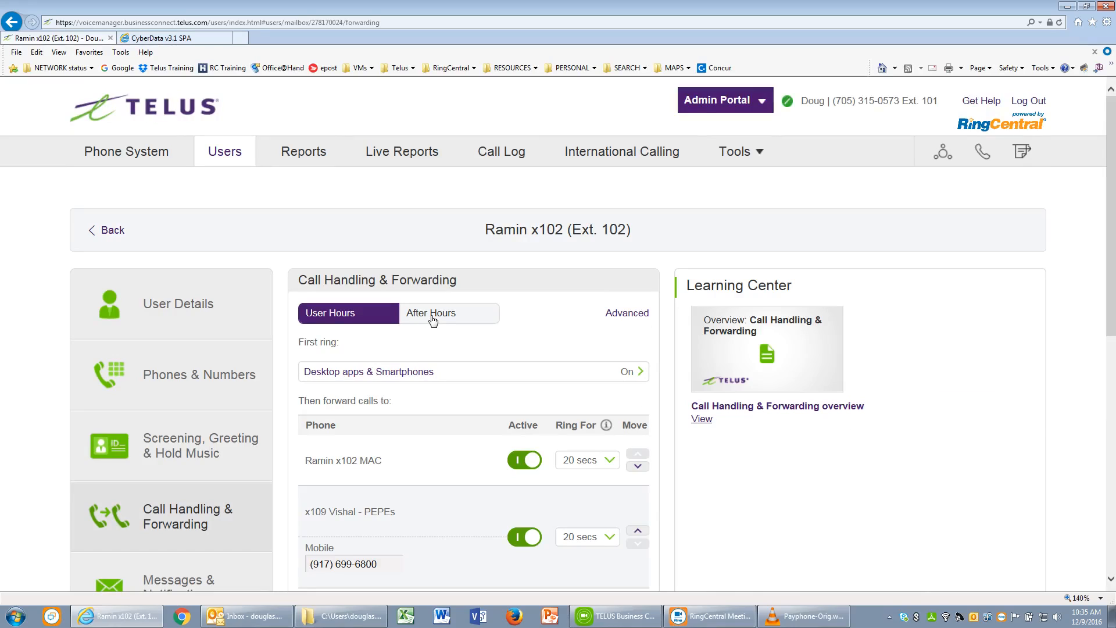
Forward after-hours calls to Nightringer x 102 instead of x109 Vishal, and save
{"action": "left_click", "coordinate": [431, 313]}
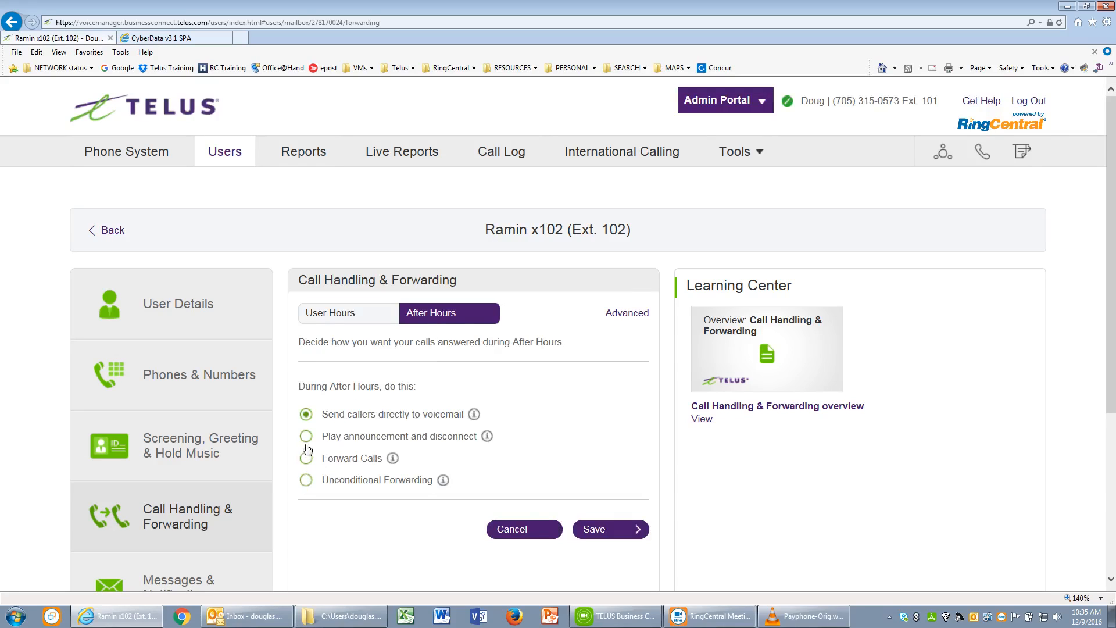
{"action": "mouse_move", "coordinate": [310, 480]}
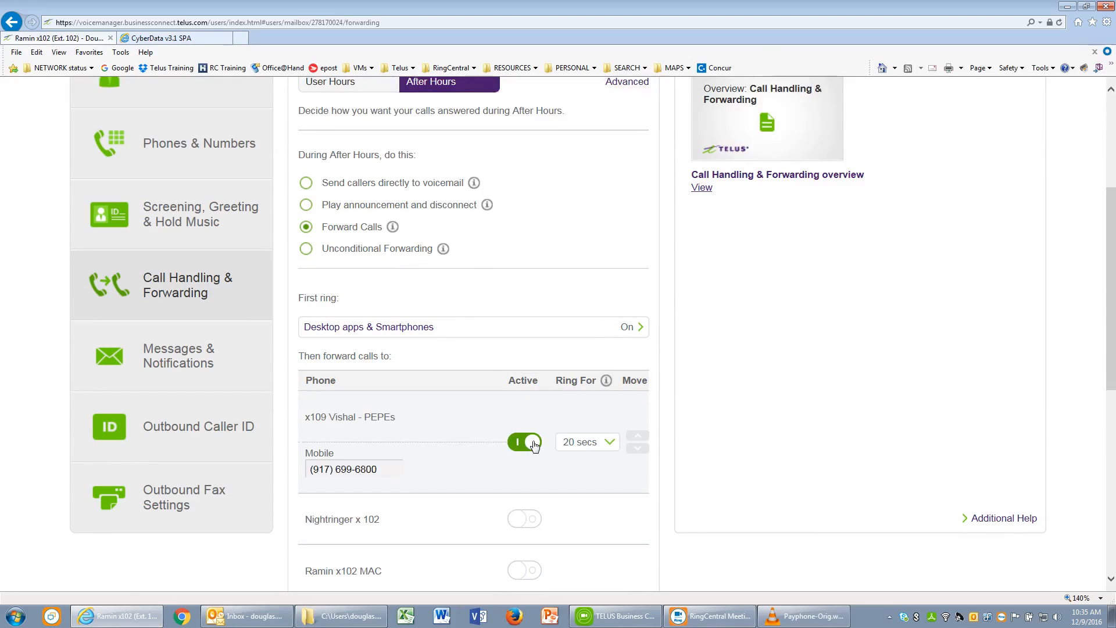
{"action": "left_click", "coordinate": [525, 441]}
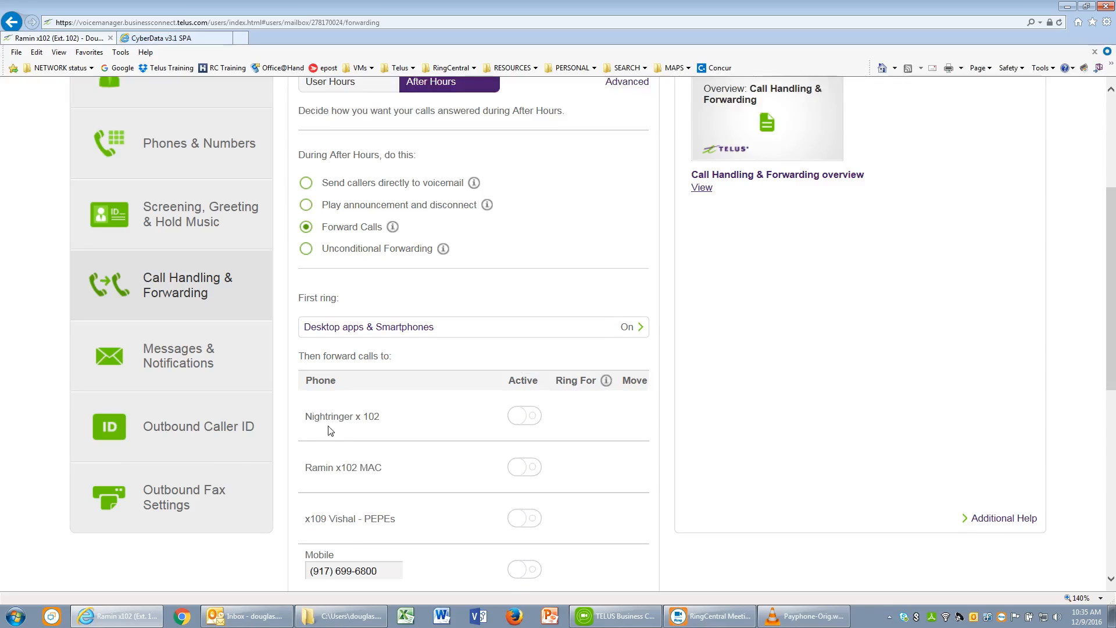
{"action": "left_click", "coordinate": [523, 415]}
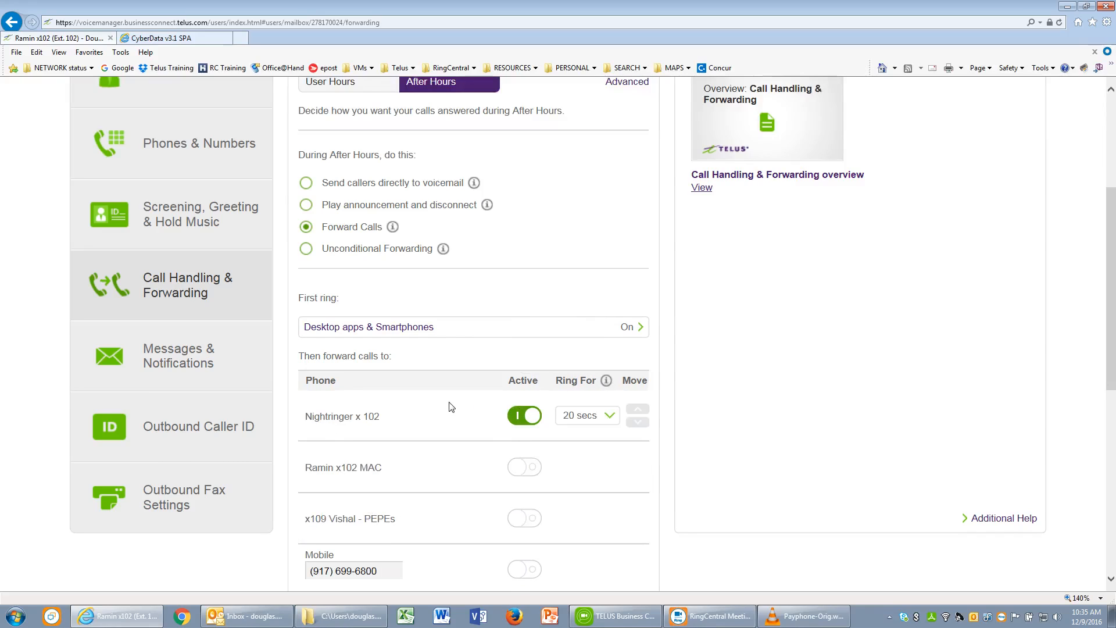
{"action": "scroll", "scroll_direction": "down", "scroll_amount": 3}
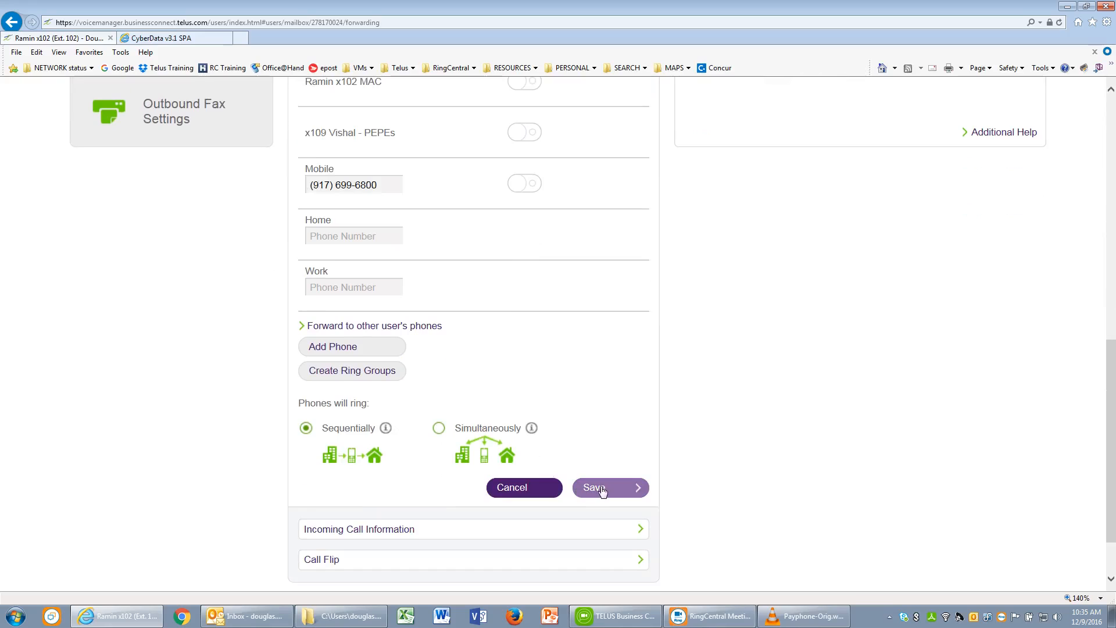
{"action": "left_click", "coordinate": [606, 488]}
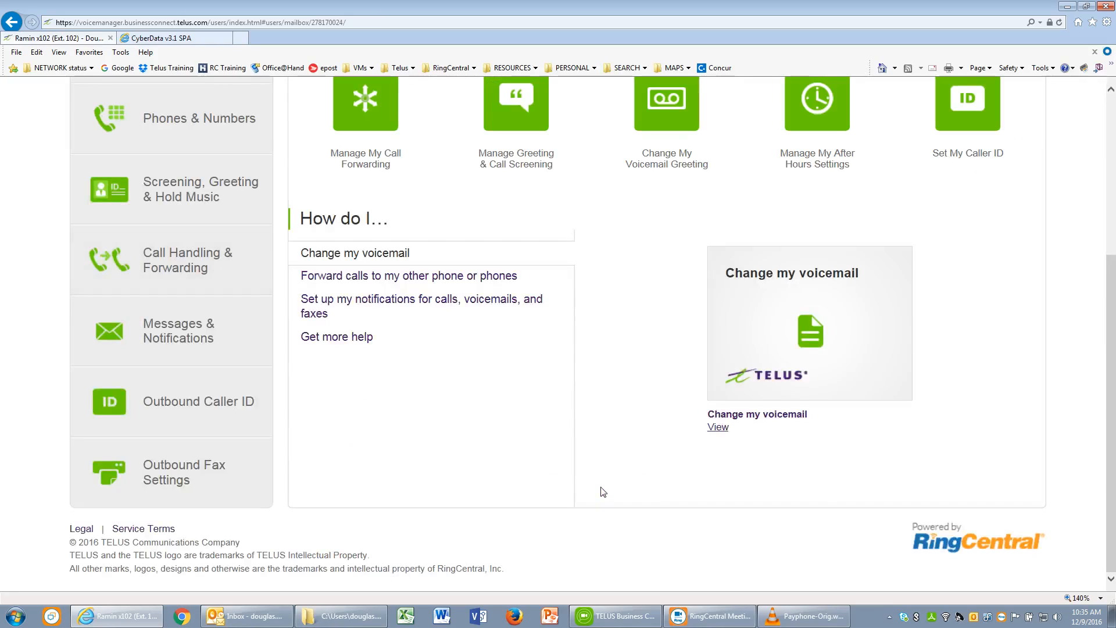
{"action": "mouse_move", "coordinate": [426, 259]}
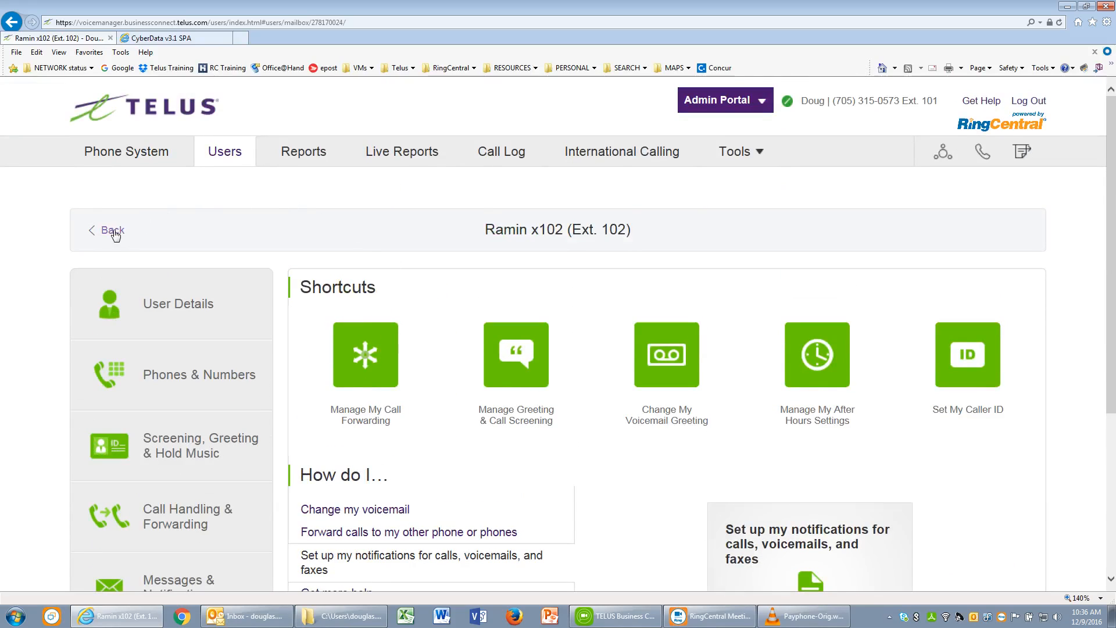
Return from Ramin x102's settings to the Users list
{"action": "left_click", "coordinate": [112, 231]}
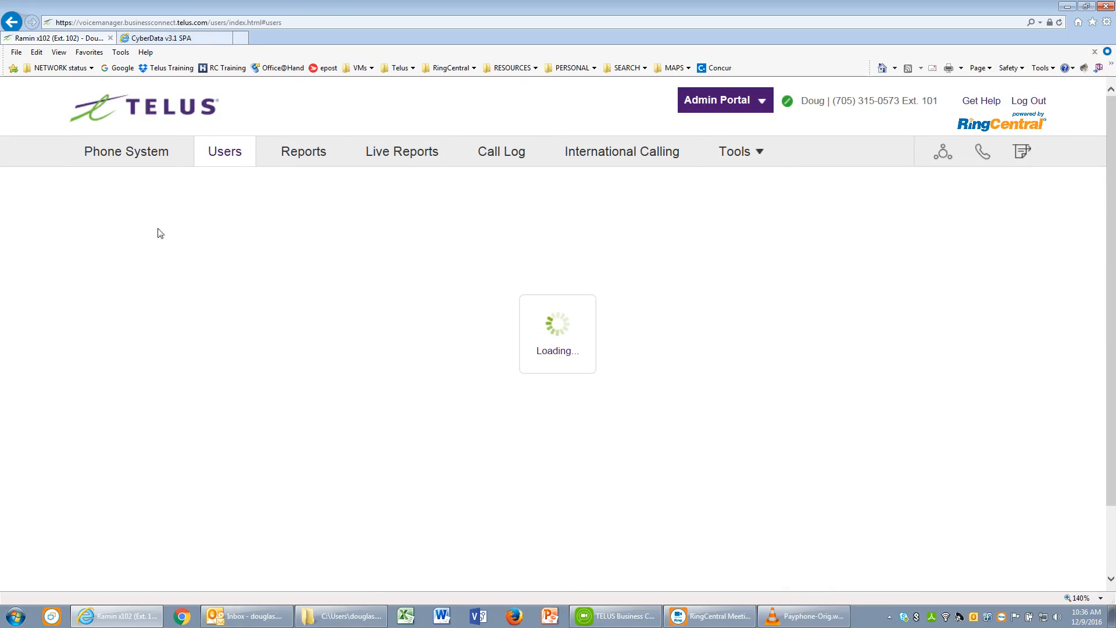
{"action": "mouse_move", "coordinate": [142, 157]}
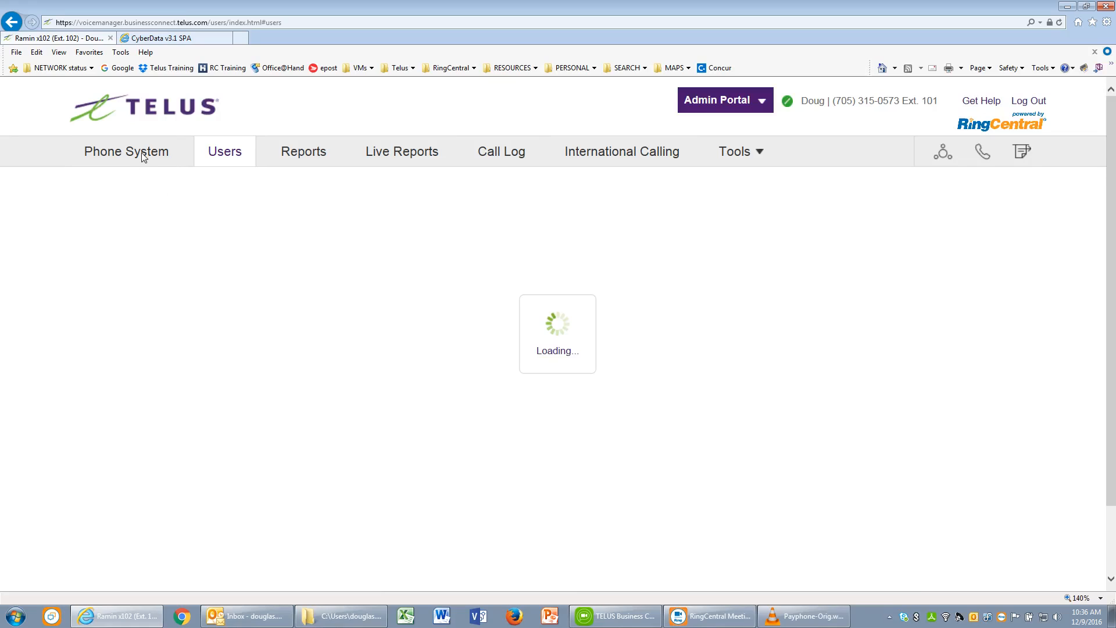